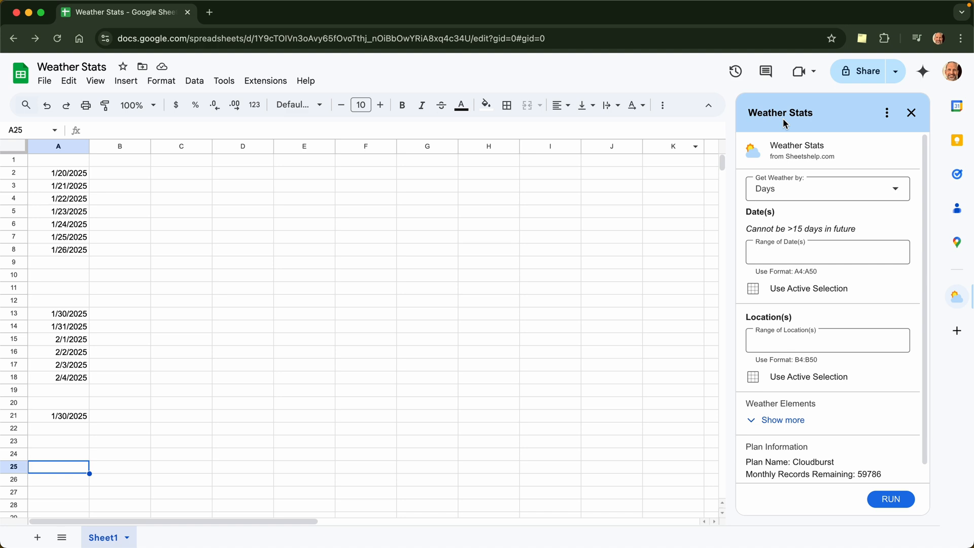
pyautogui.moveTo(935, 291)
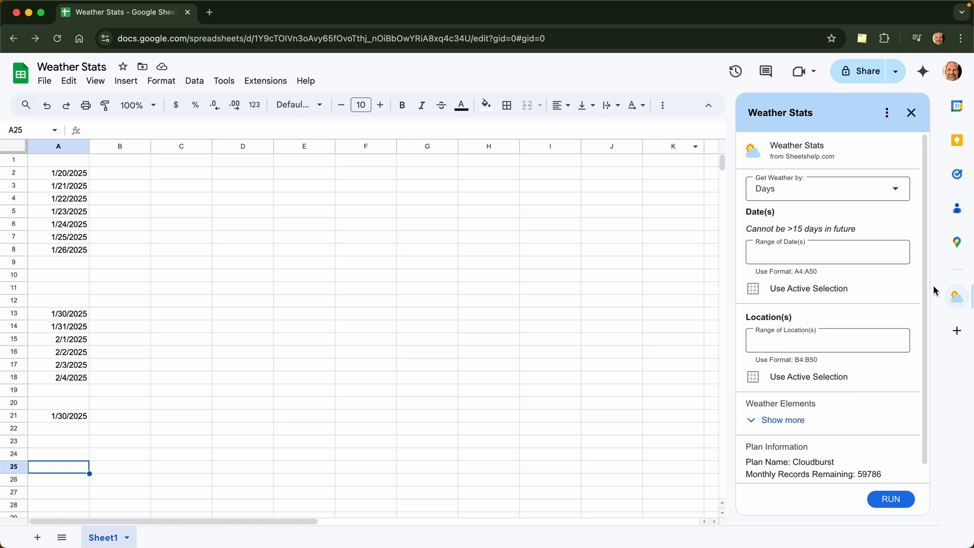
pyautogui.moveTo(956, 297)
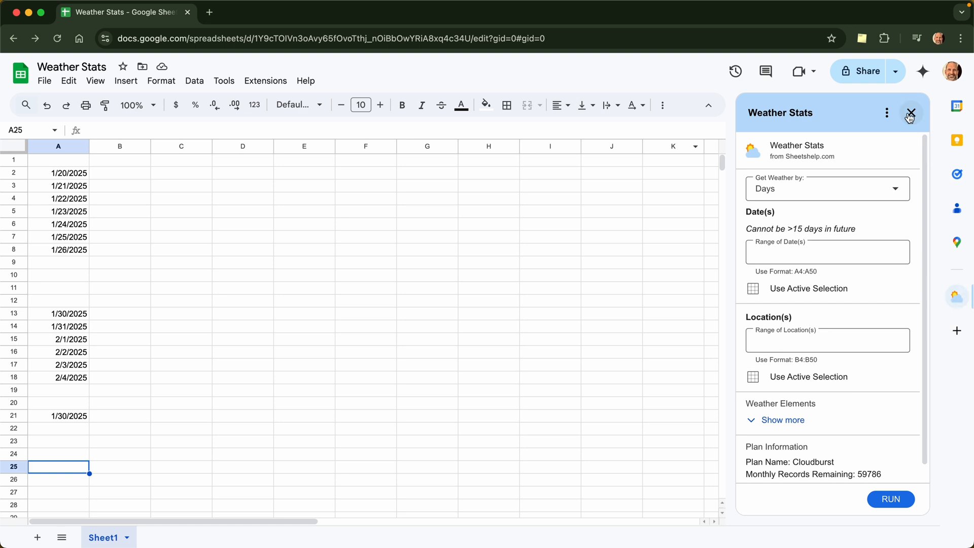
# Close the Weather Stats sidebar so the dates in column A are fully visible.
pyautogui.click(910, 113)
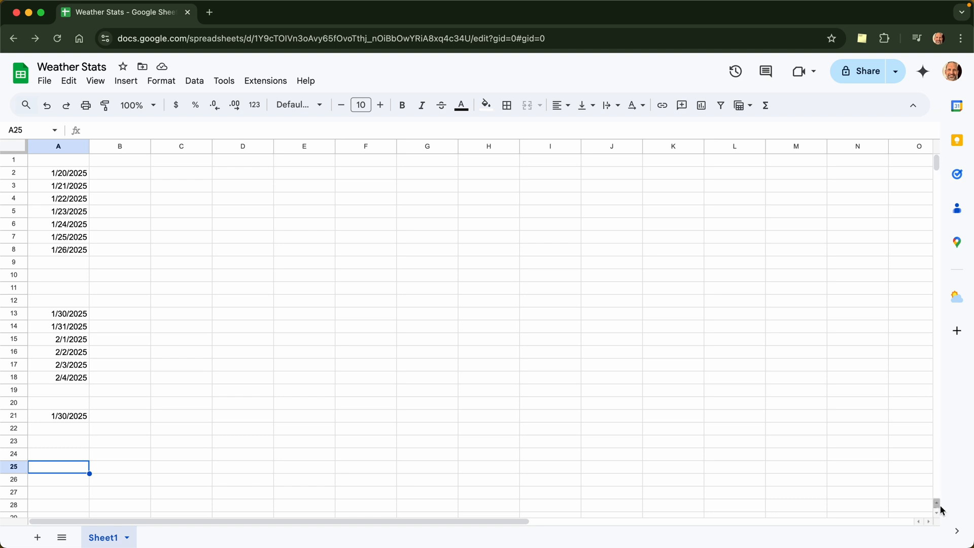
pyautogui.moveTo(961, 535)
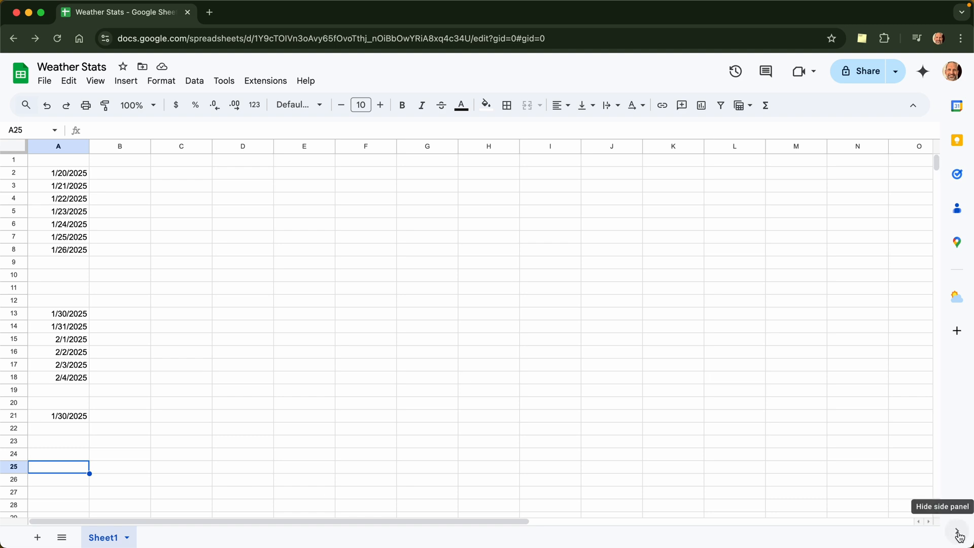
pyautogui.moveTo(958, 533)
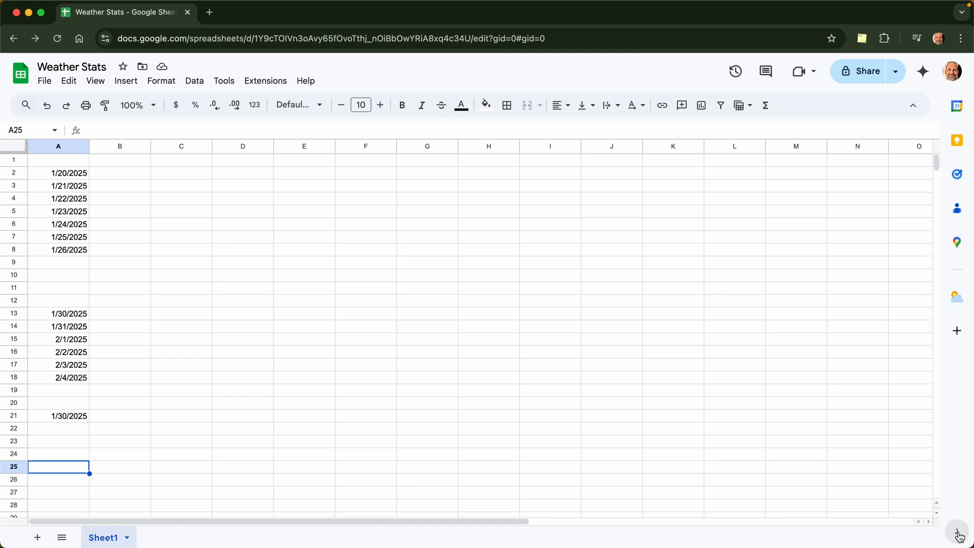
pyautogui.moveTo(953, 316)
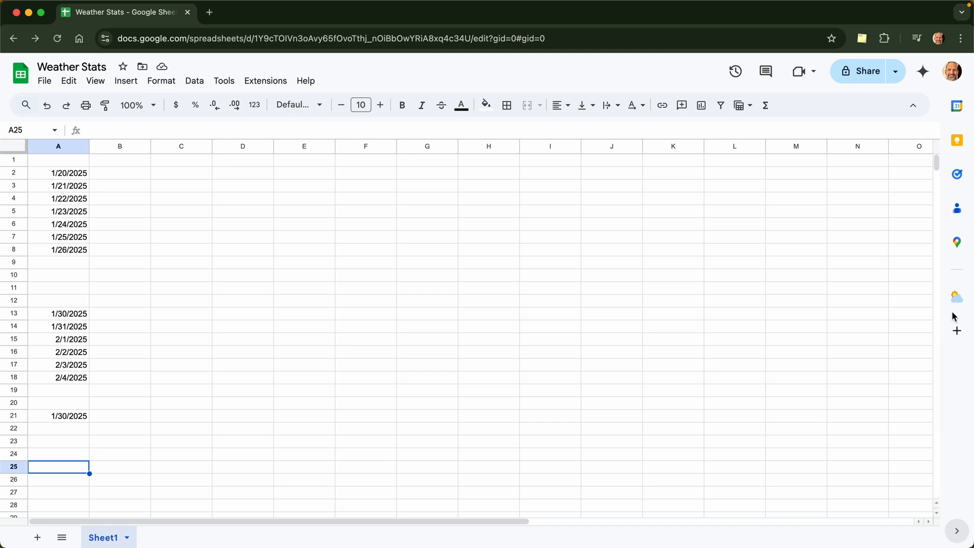
# Reopen Weather Stats and set its Date(s) range to A2:A8 from the active selection.
pyautogui.click(955, 296)
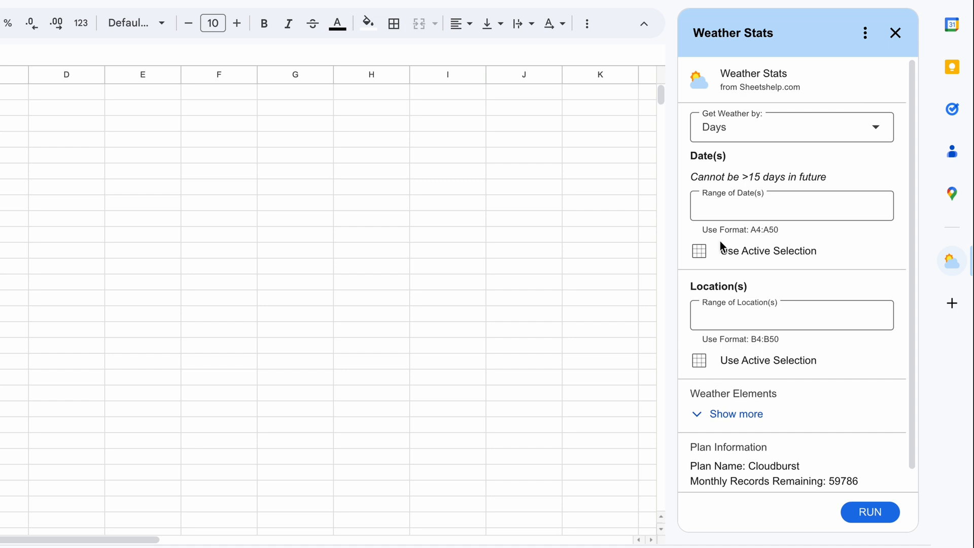
pyautogui.moveTo(797, 167)
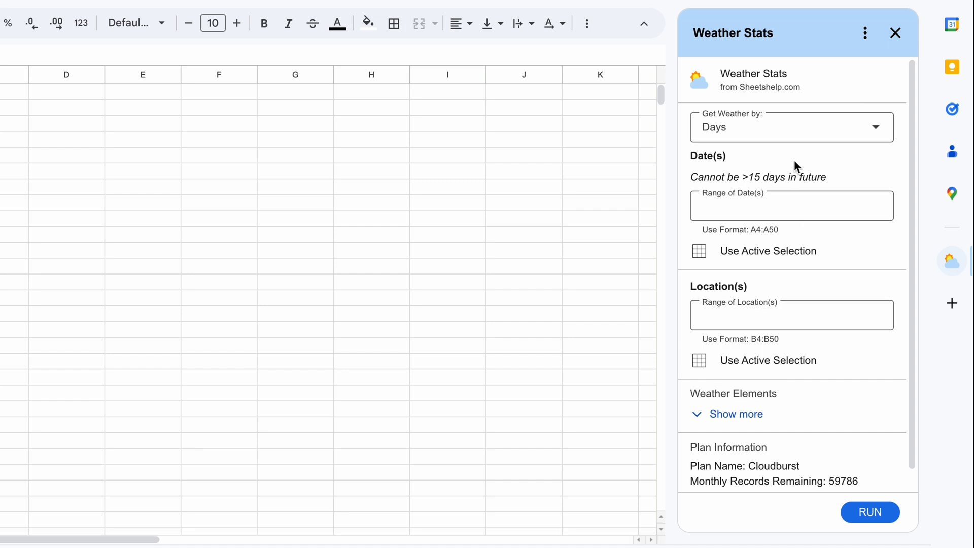
pyautogui.moveTo(779, 135)
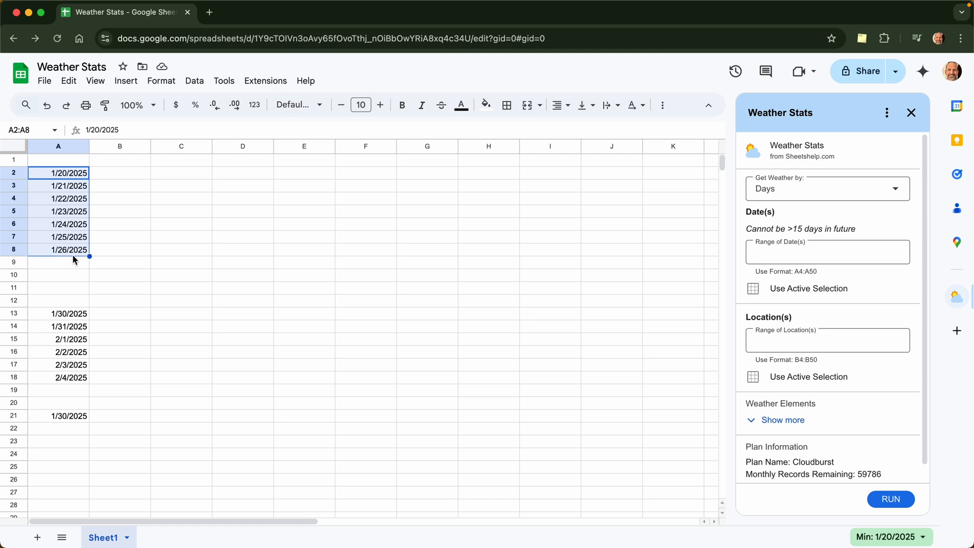
pyautogui.click(808, 288)
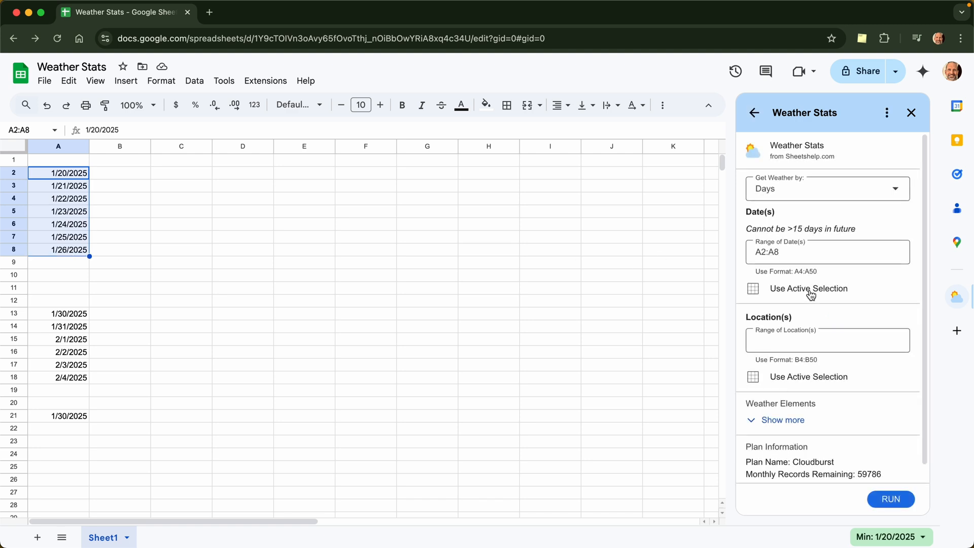
pyautogui.click(119, 173)
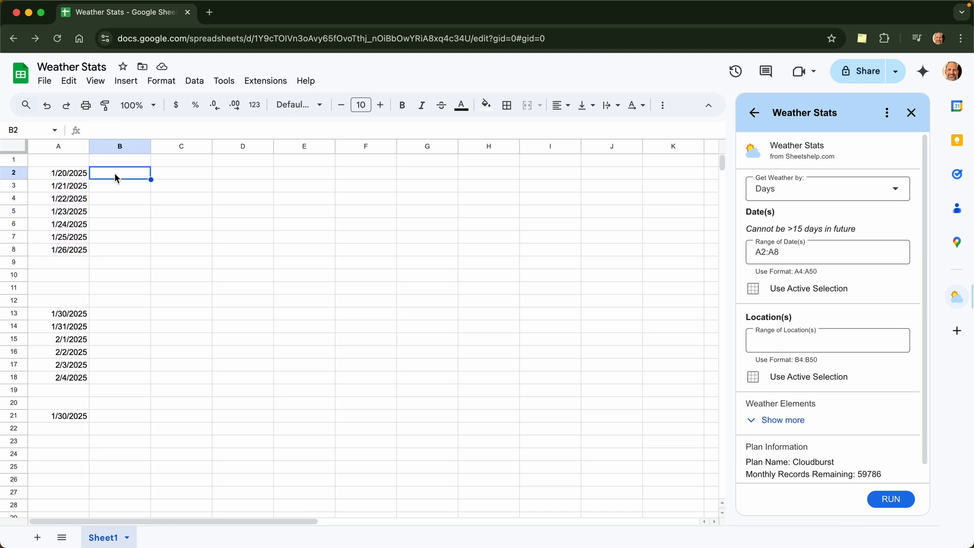
# Fill B2:B8 with Pittsburgh, PA and use it as the Location(s) range.
pyautogui.write('Pittsburgh, PA')
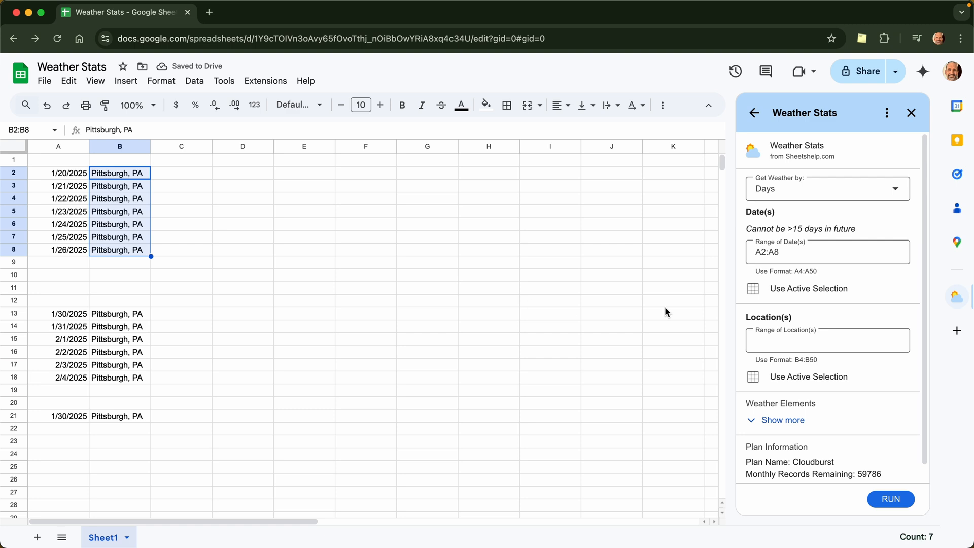
pyautogui.click(808, 376)
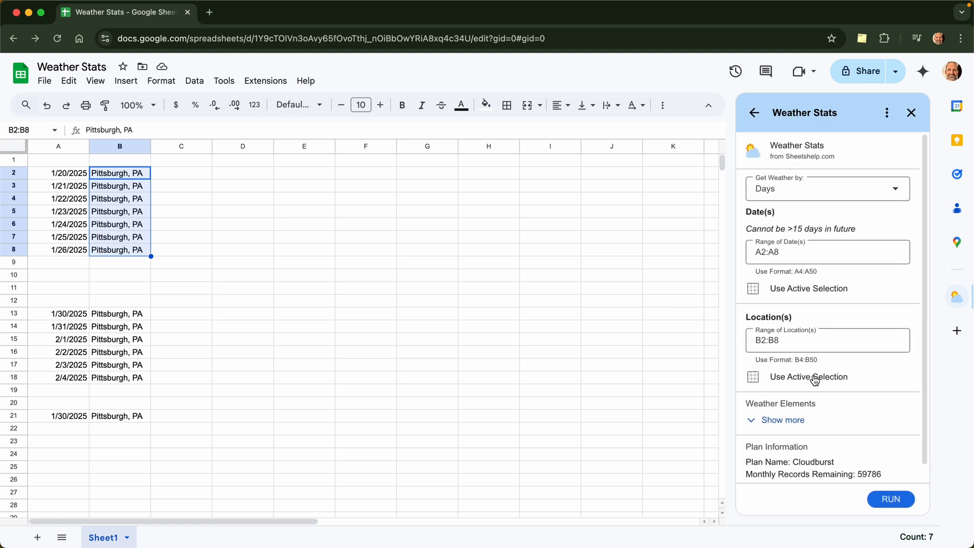
pyautogui.moveTo(793, 362)
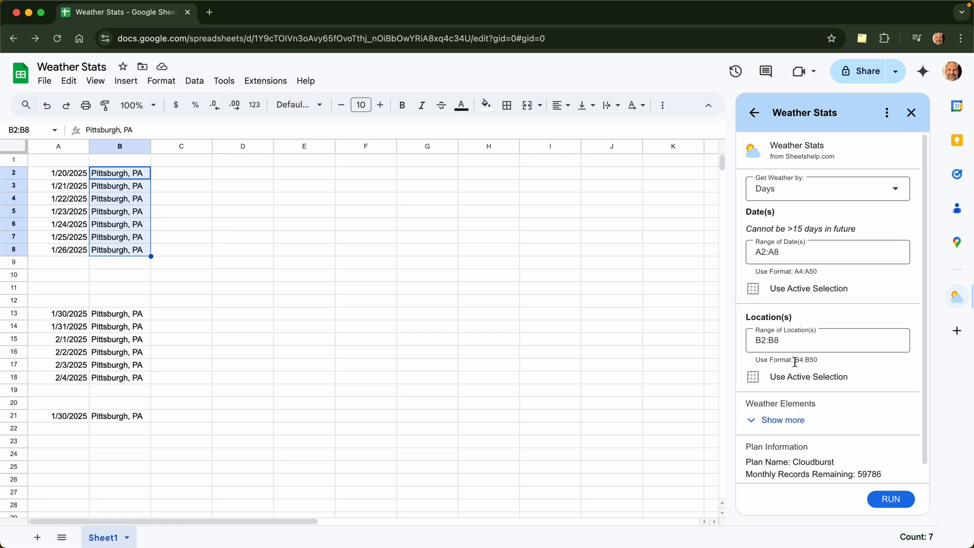
pyautogui.moveTo(131, 255)
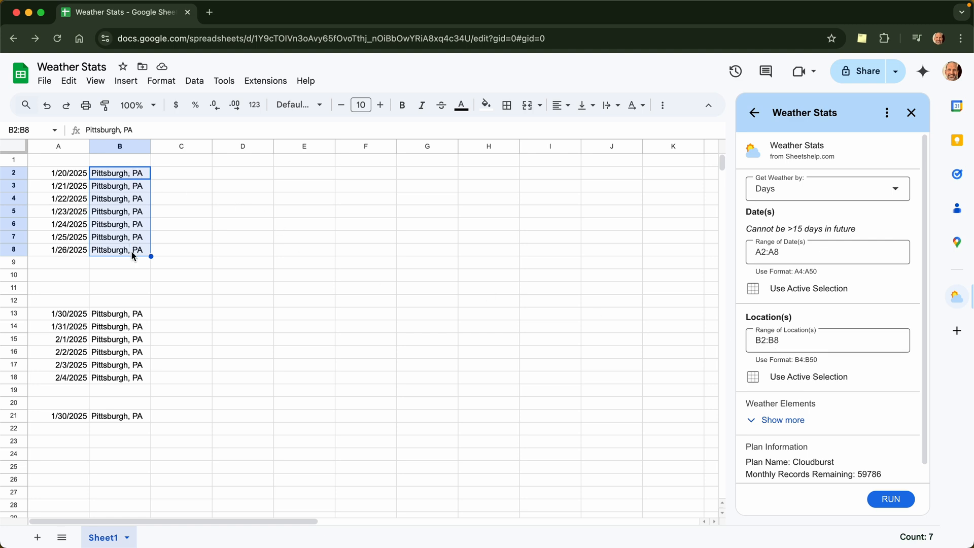
pyautogui.moveTo(619, 358)
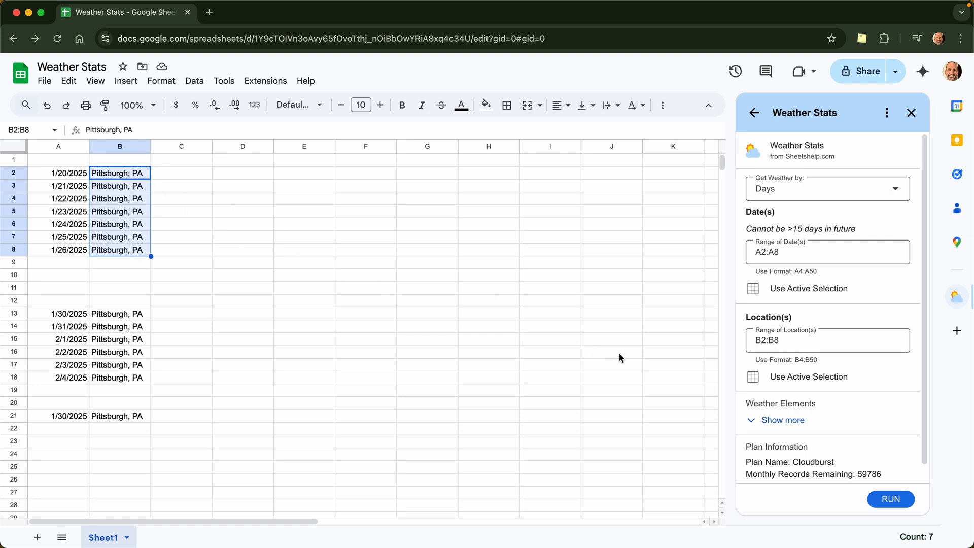
# Show all weather elements and tick Min Temperature (Day Only), Conditions and Feels Like.
pyautogui.click(782, 420)
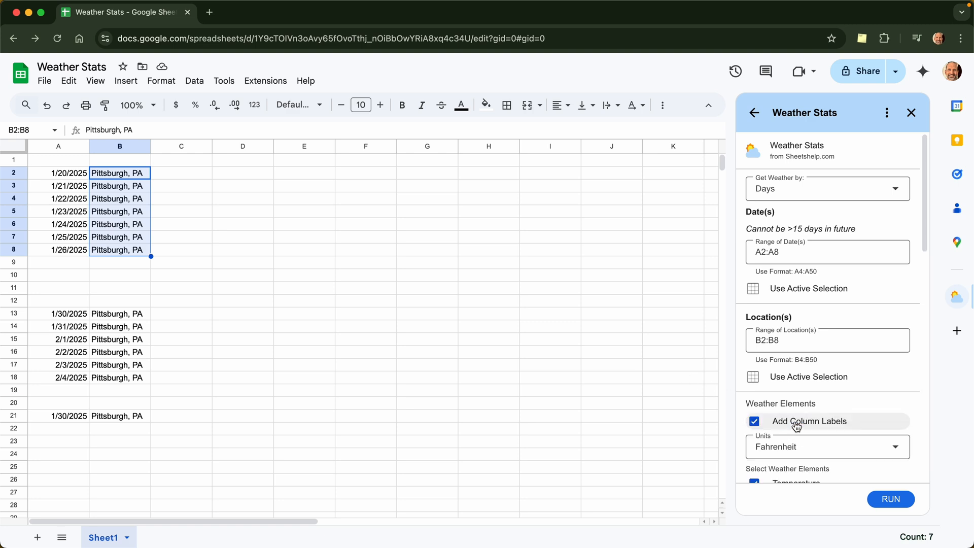
pyautogui.scroll(-3)
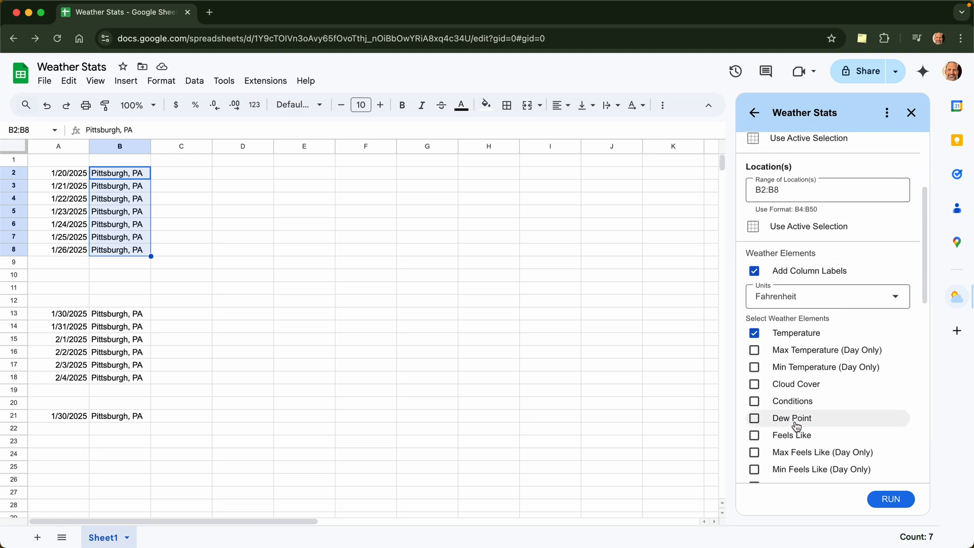
pyautogui.scroll(-3)
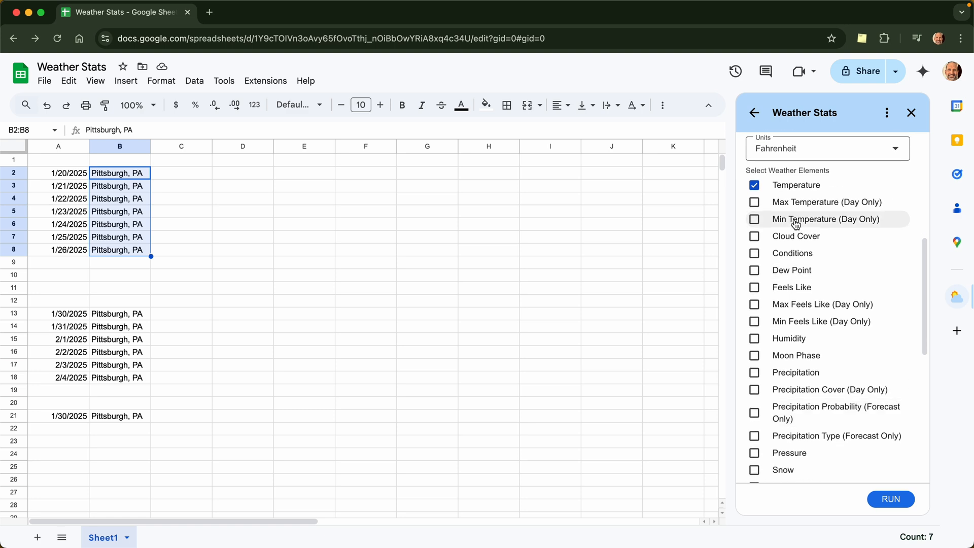
pyautogui.click(754, 219)
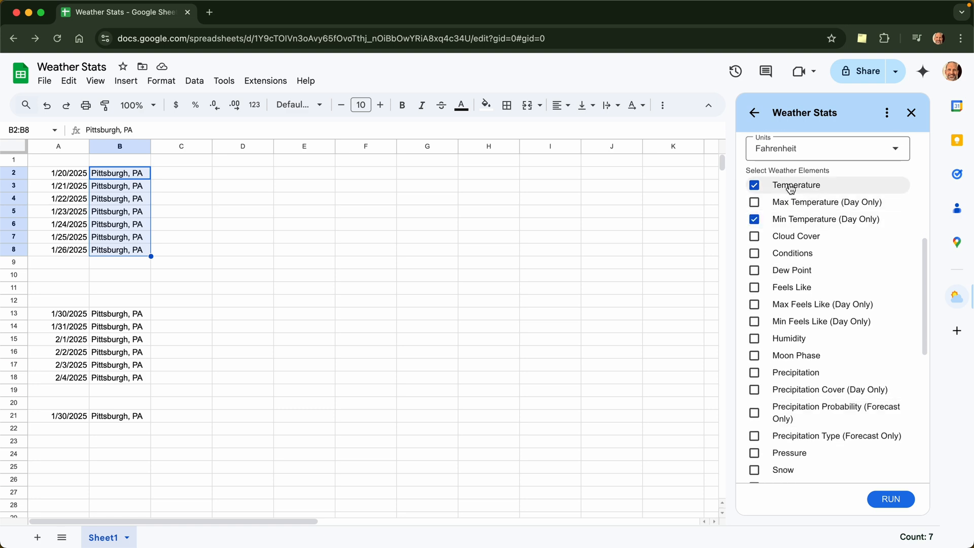
pyautogui.scroll(-3)
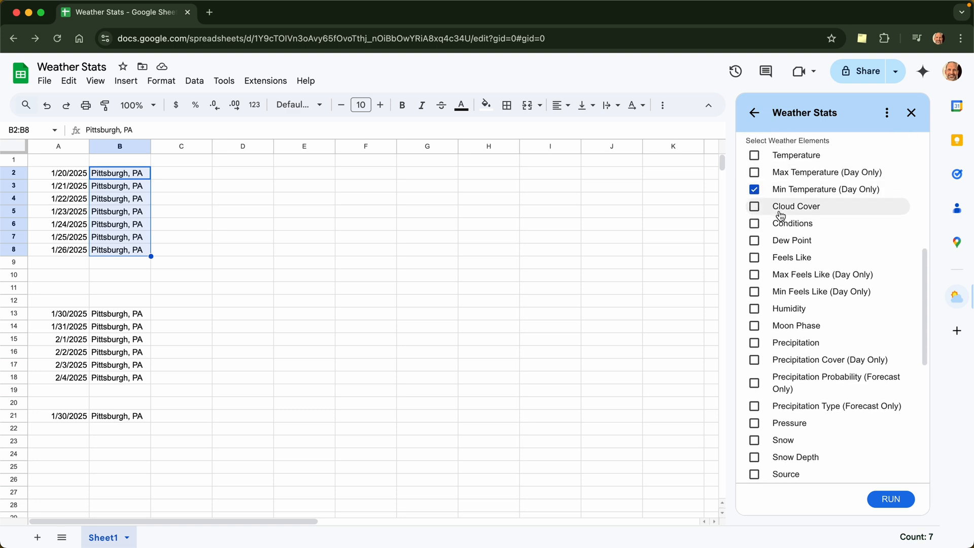
pyautogui.click(754, 223)
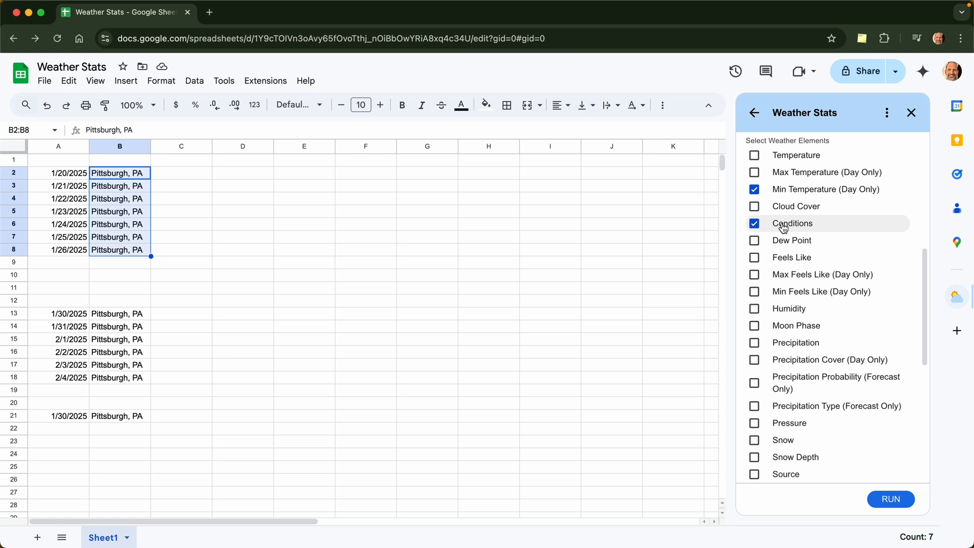
pyautogui.scroll(-3)
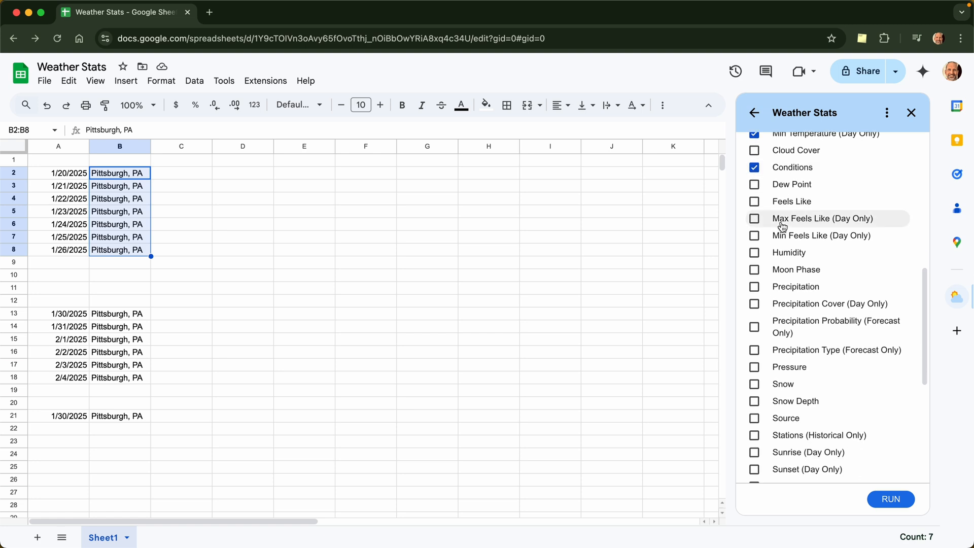
pyautogui.click(754, 201)
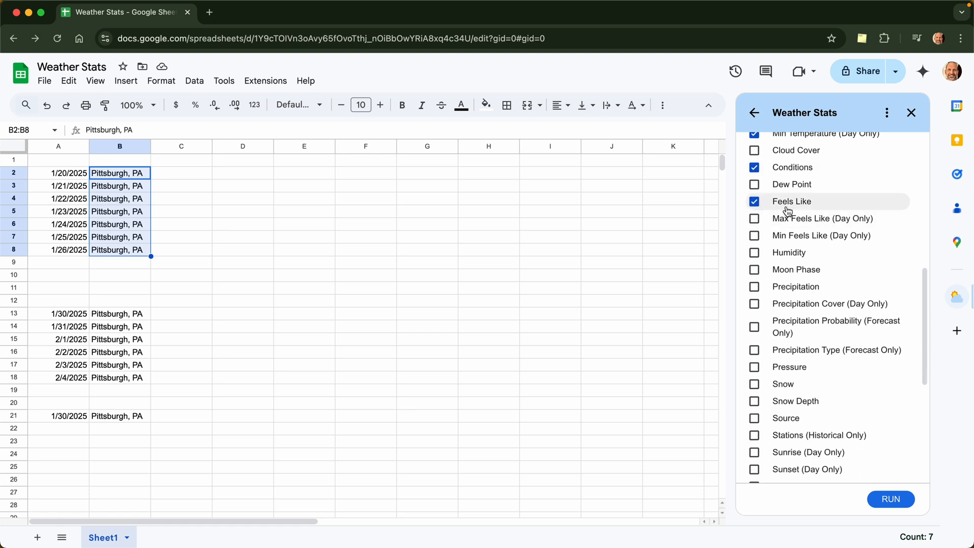
pyautogui.moveTo(795, 286)
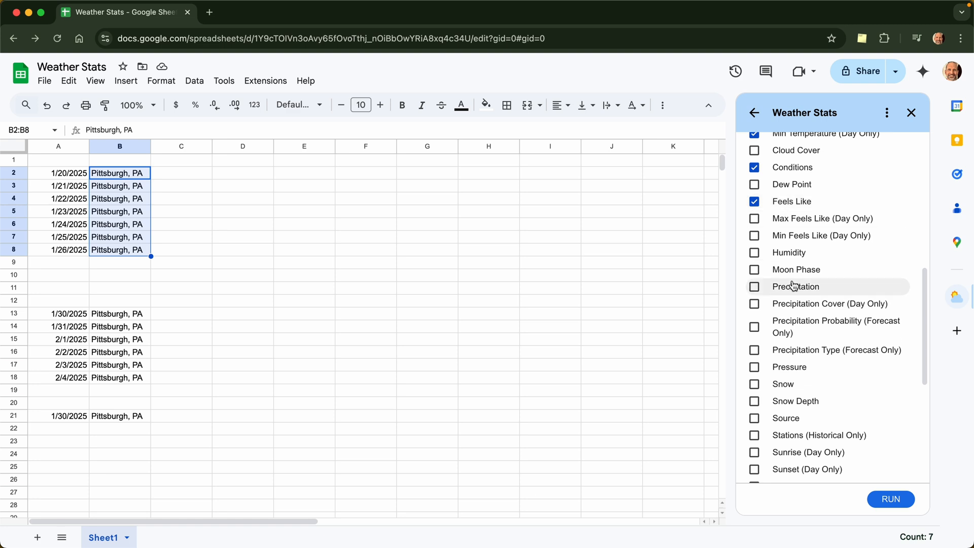
# Tick Snow, Snow Depth, Wind Gust and Wind Speed in the weather fields.
pyautogui.scroll(-3)
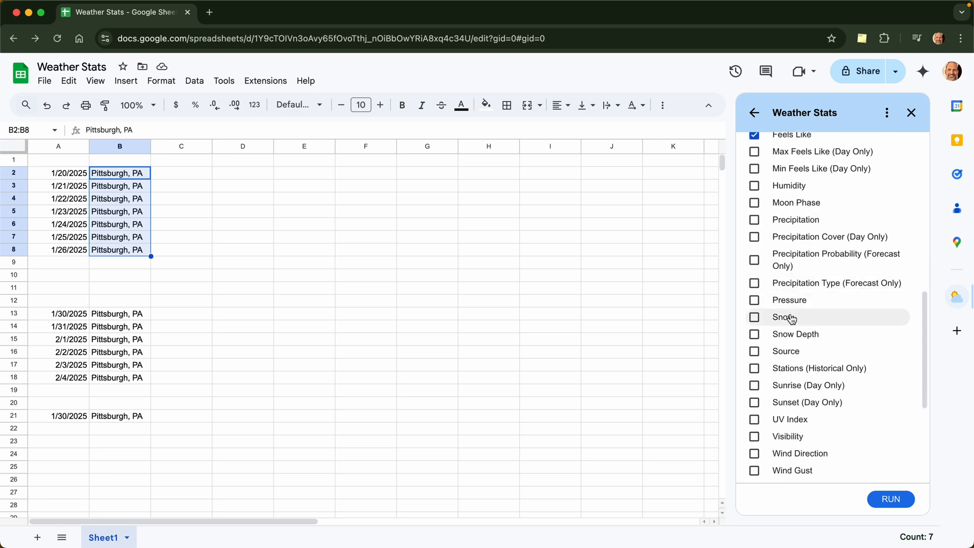
pyautogui.click(755, 317)
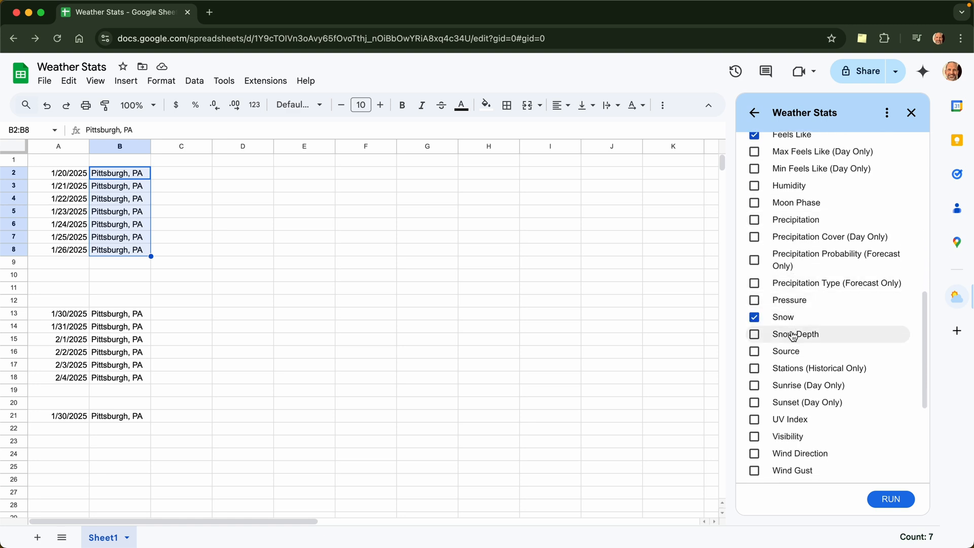
pyautogui.click(754, 334)
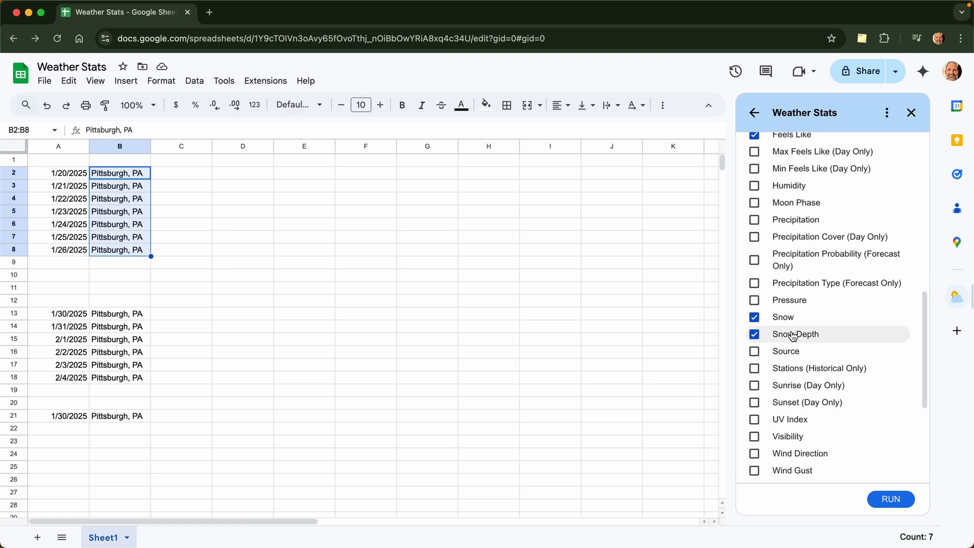
pyautogui.scroll(-3)
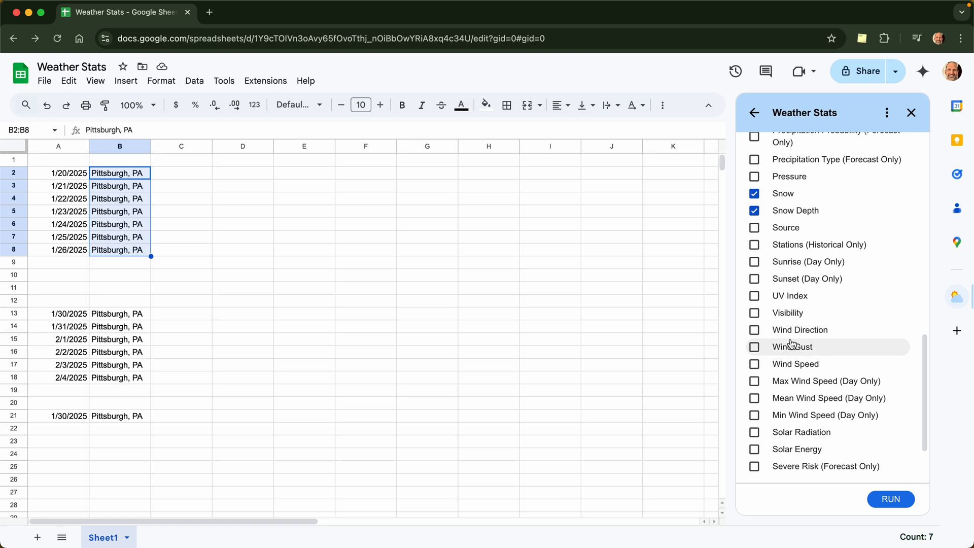
pyautogui.click(754, 347)
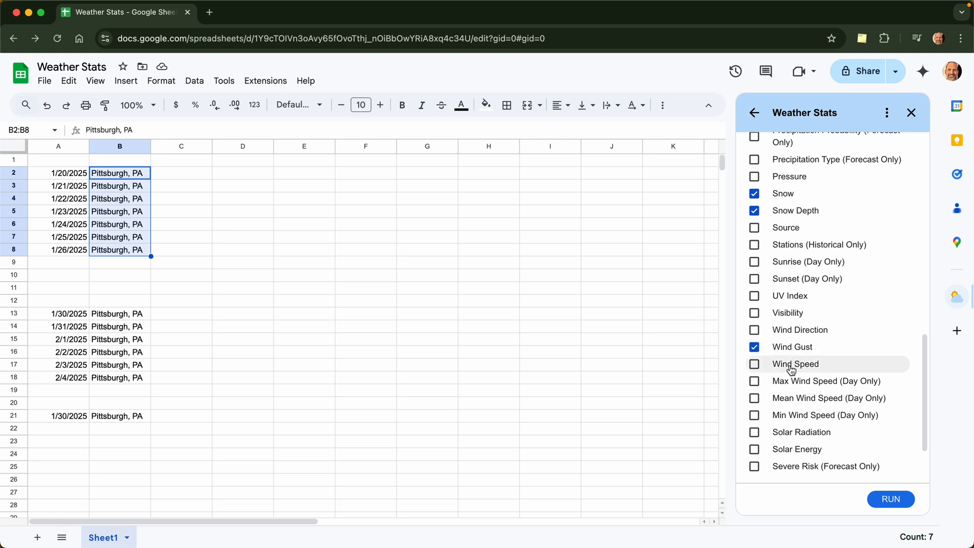
pyautogui.click(754, 363)
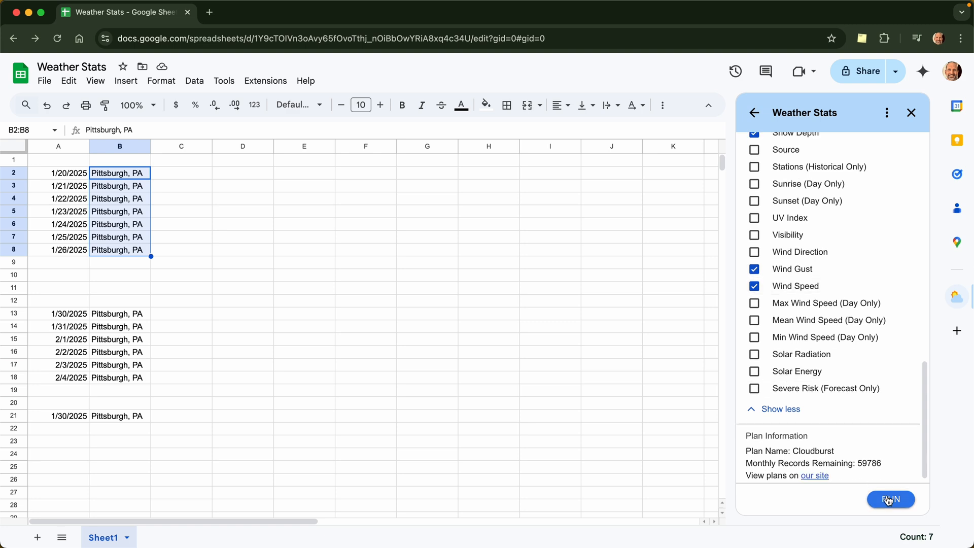
# Run the Pittsburgh fetch and review min temperature, snow, snow depth and wind gust results.
pyautogui.click(889, 499)
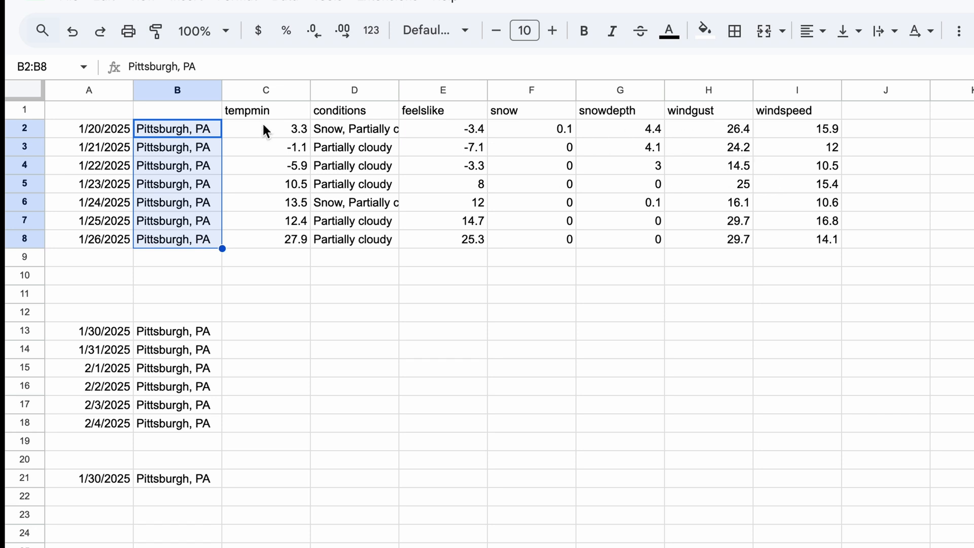
pyautogui.click(266, 166)
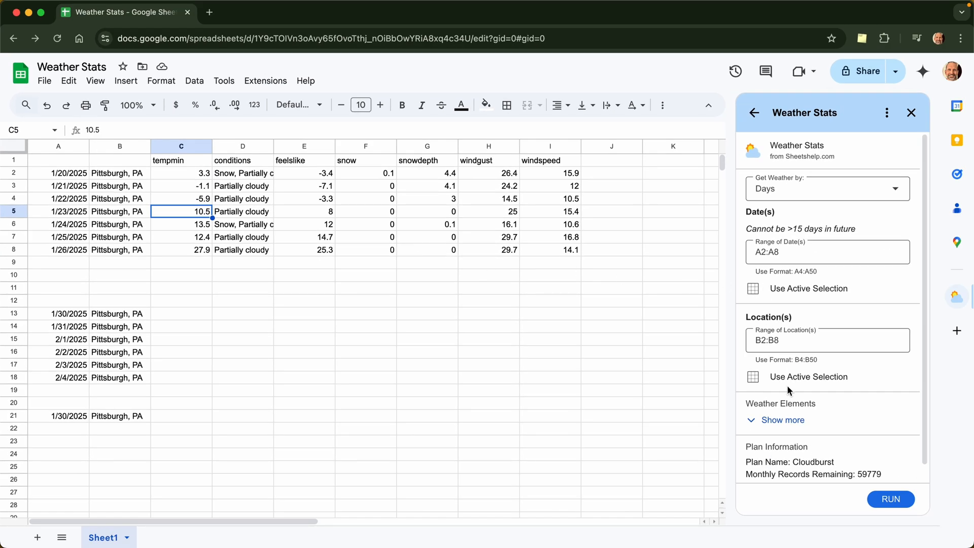
pyautogui.click(782, 420)
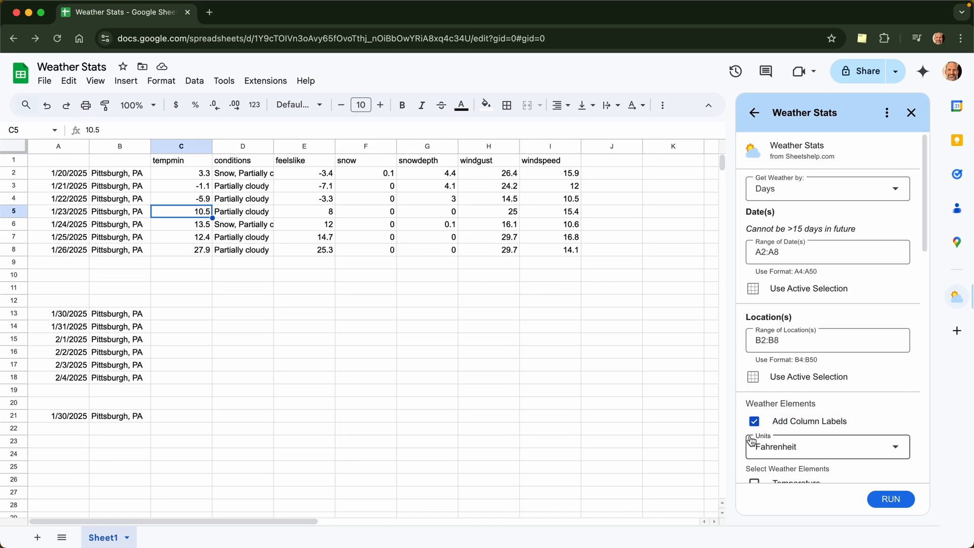
pyautogui.click(365, 173)
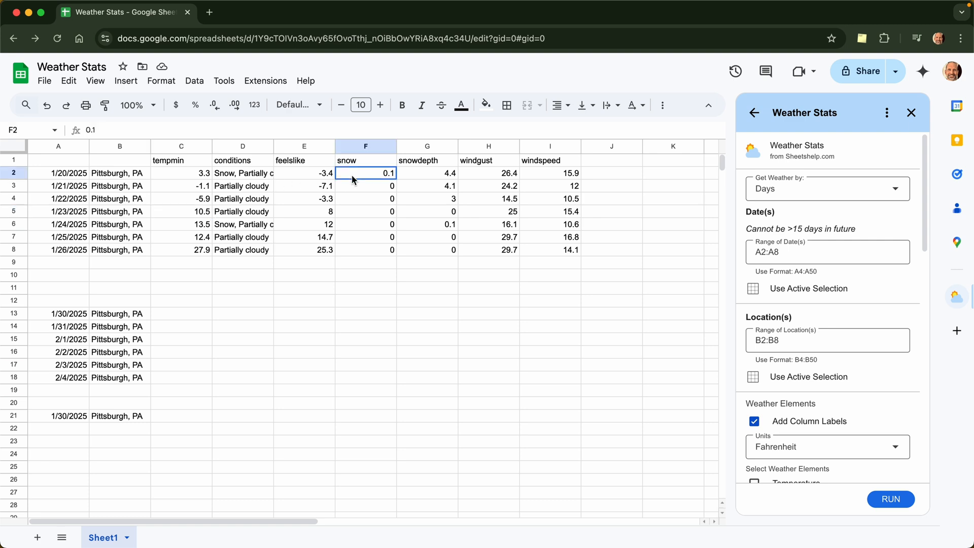
pyautogui.click(426, 185)
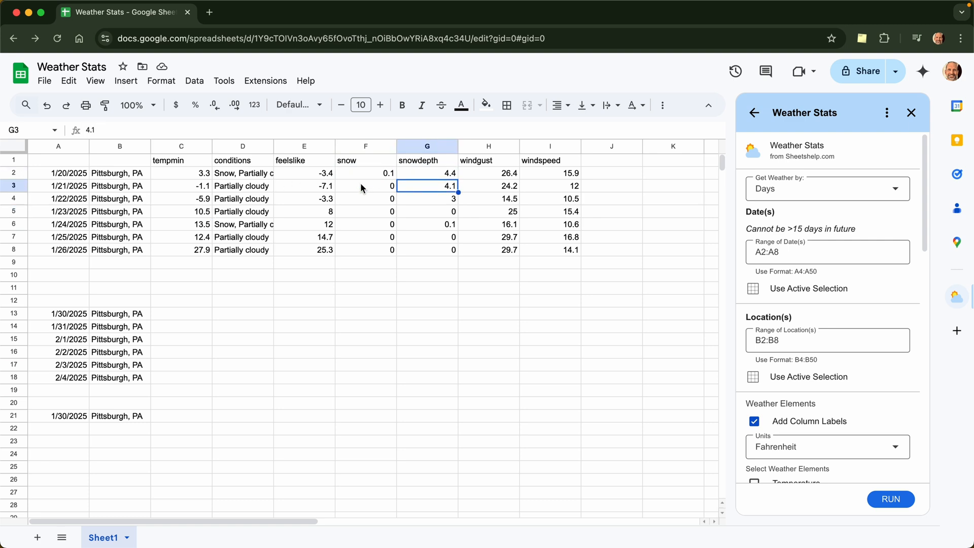
pyautogui.click(366, 211)
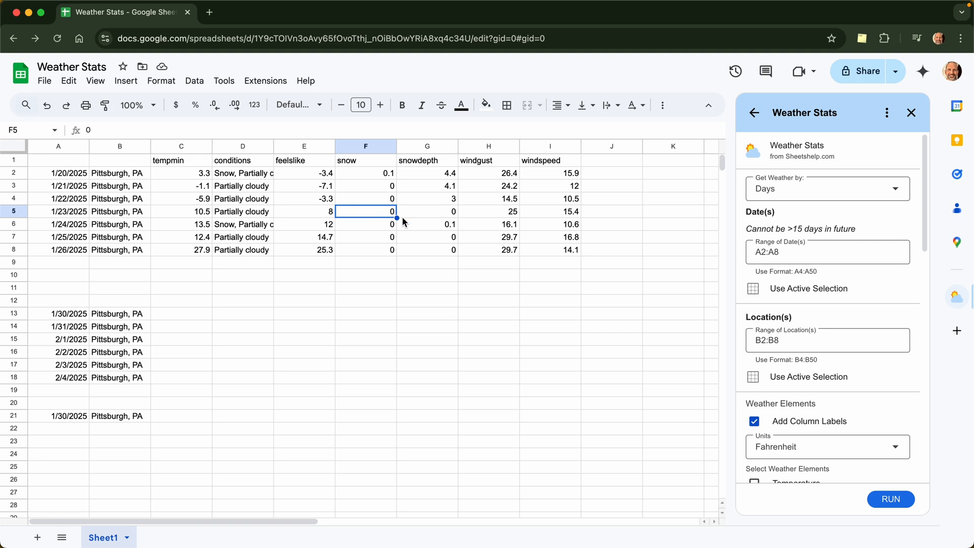
pyautogui.click(427, 225)
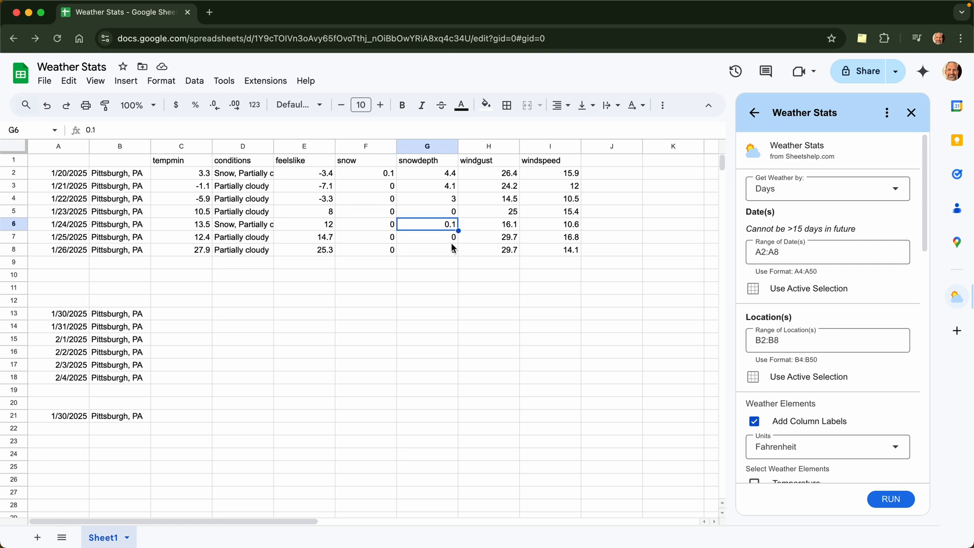
pyautogui.click(426, 249)
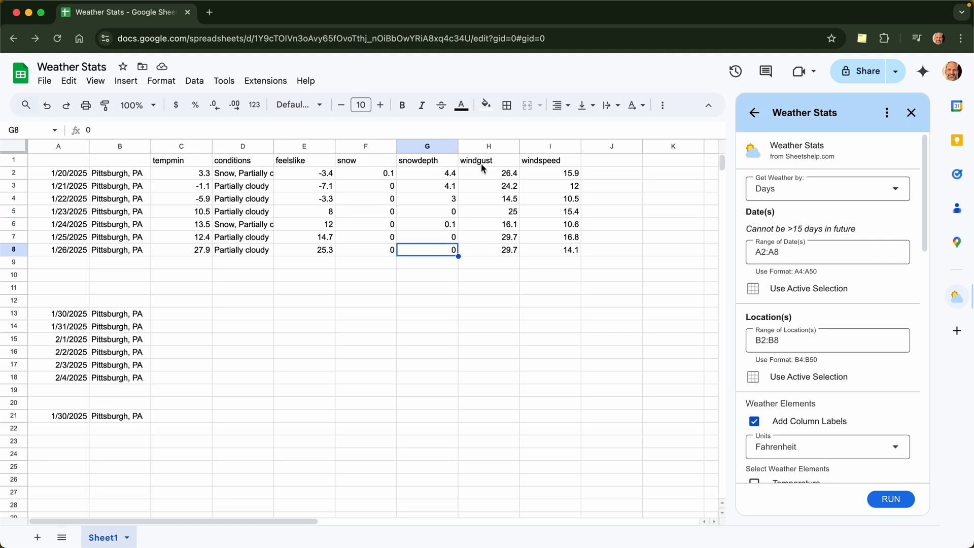
pyautogui.click(488, 160)
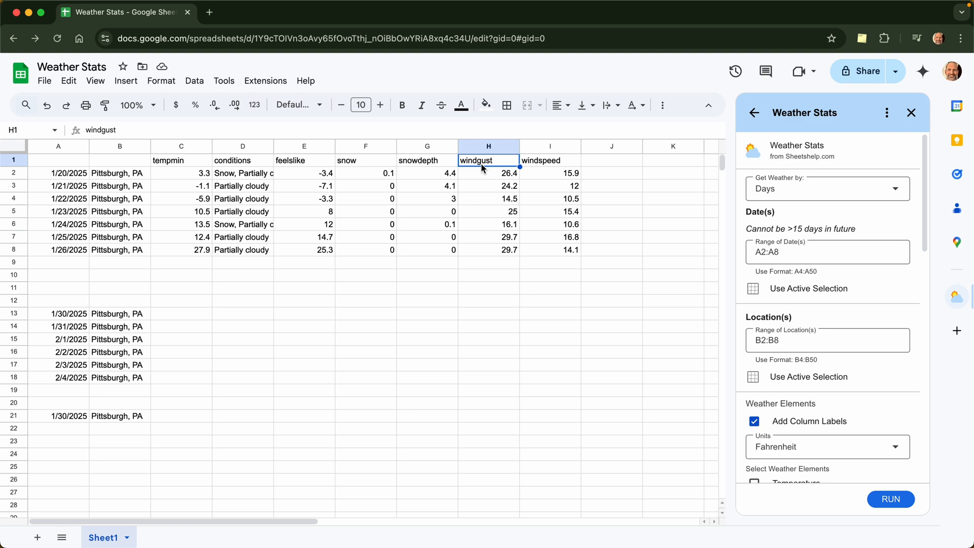
pyautogui.moveTo(223, 262)
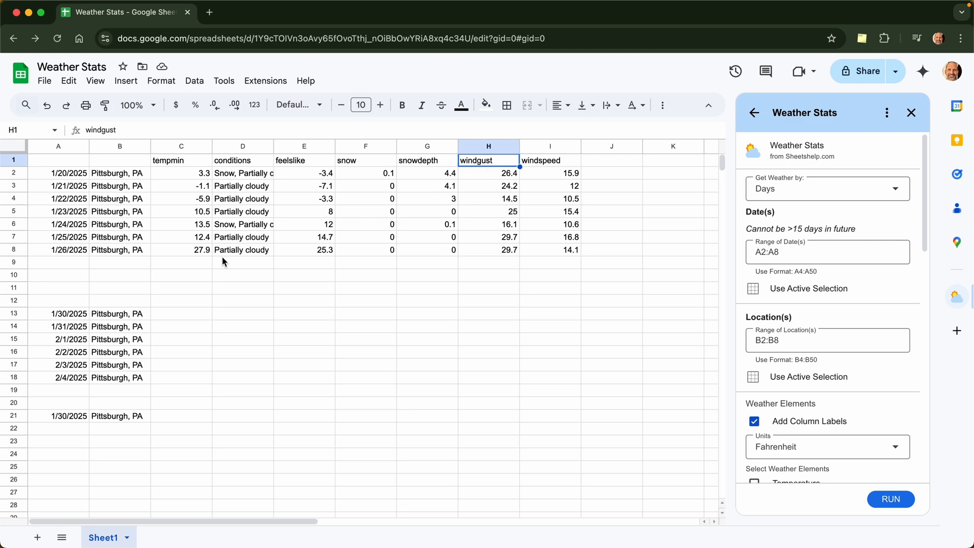
pyautogui.moveTo(66, 275)
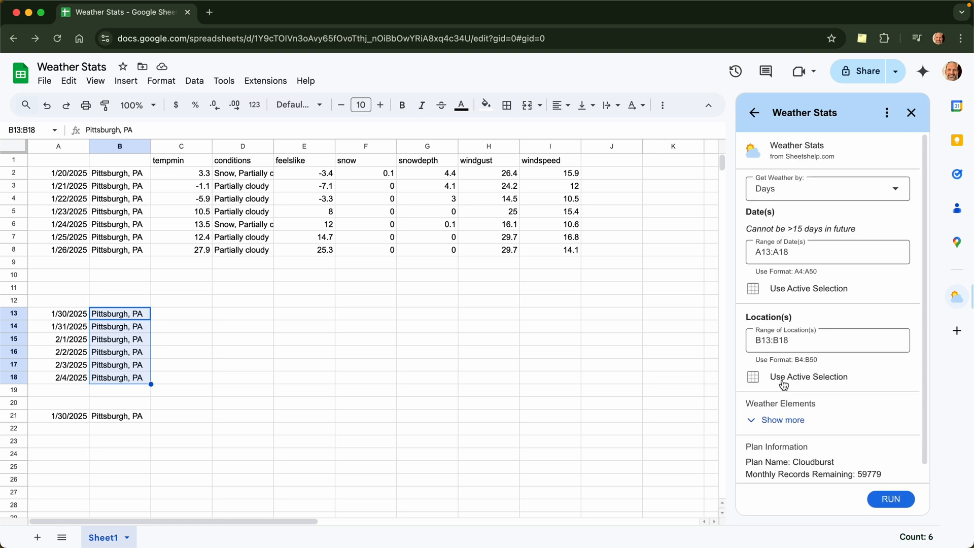
# Replace Wind Gust with Sunset (Day Only) and run the fetch for rows 13–18.
pyautogui.click(781, 420)
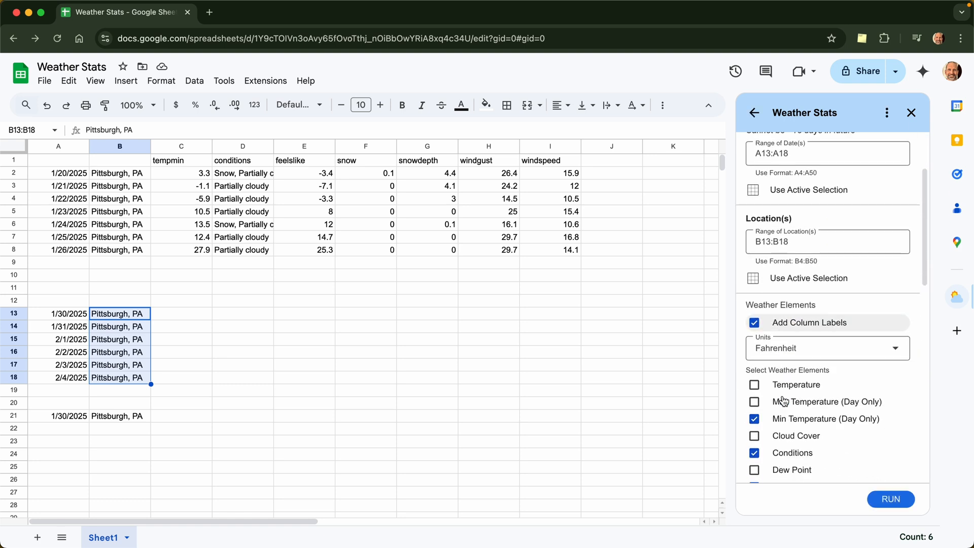
pyautogui.scroll(-3)
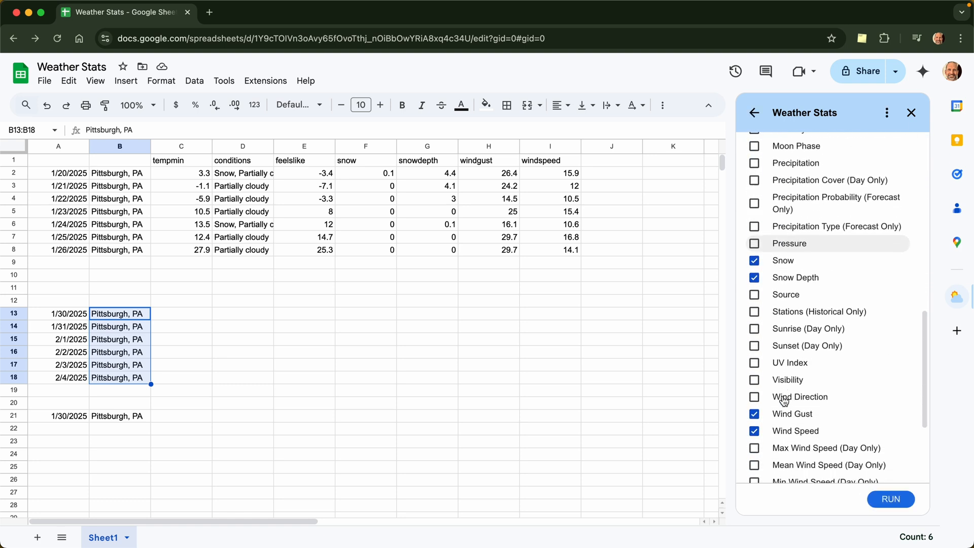
pyautogui.scroll(-3)
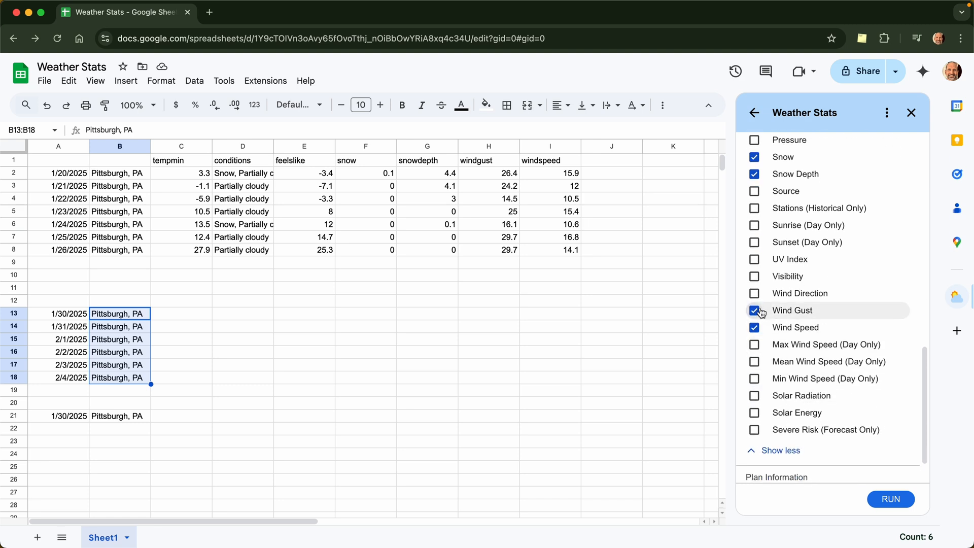
pyautogui.click(755, 310)
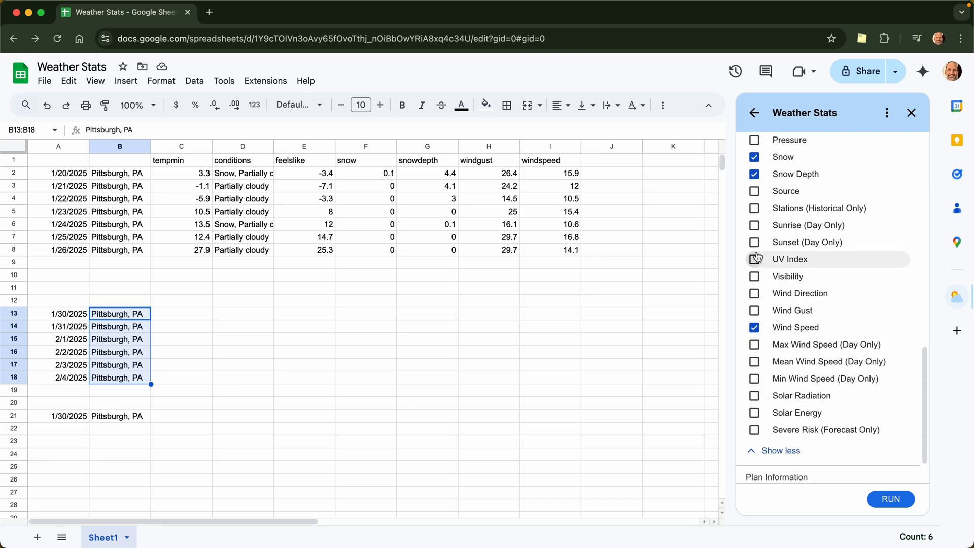
pyautogui.moveTo(756, 242)
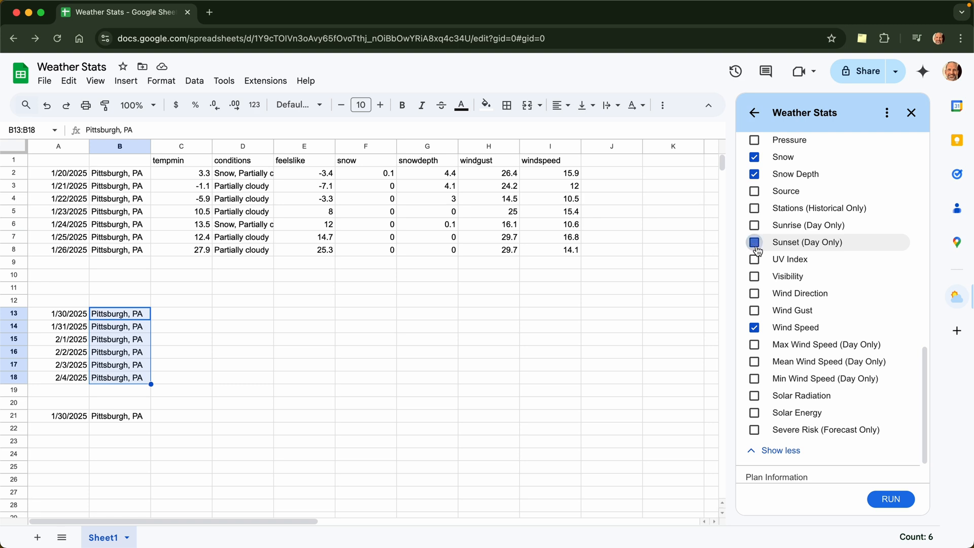
pyautogui.click(754, 243)
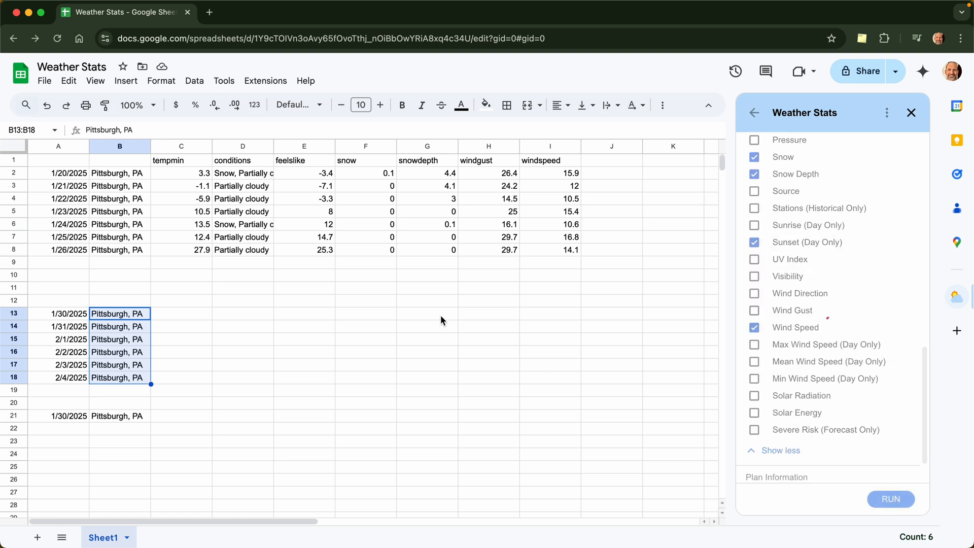
pyautogui.click(890, 498)
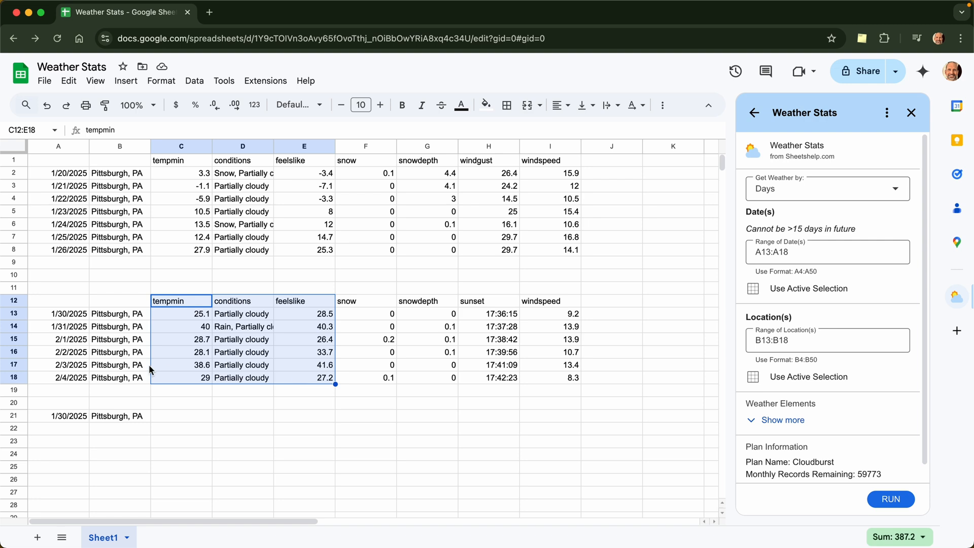
pyautogui.click(120, 185)
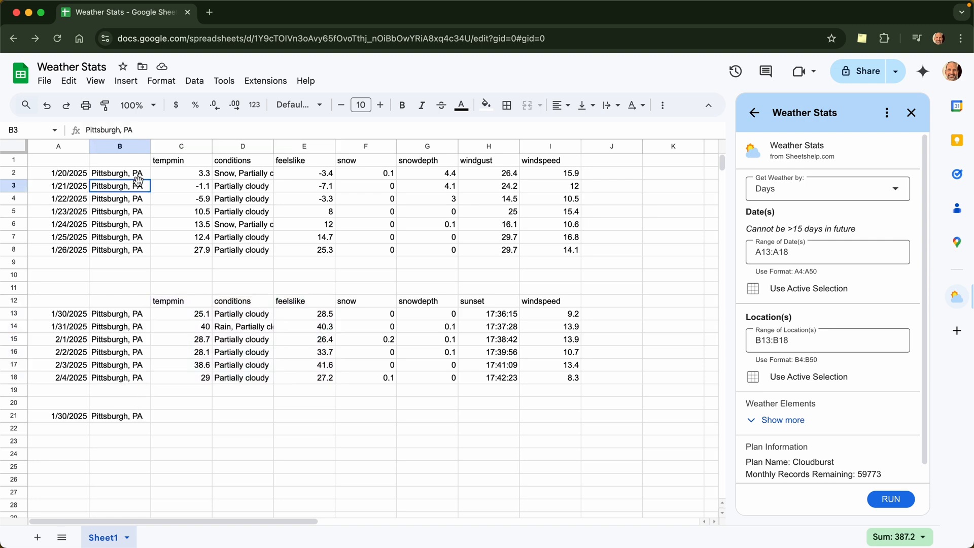
pyautogui.moveTo(120, 185); pyautogui.dragTo(120, 211)
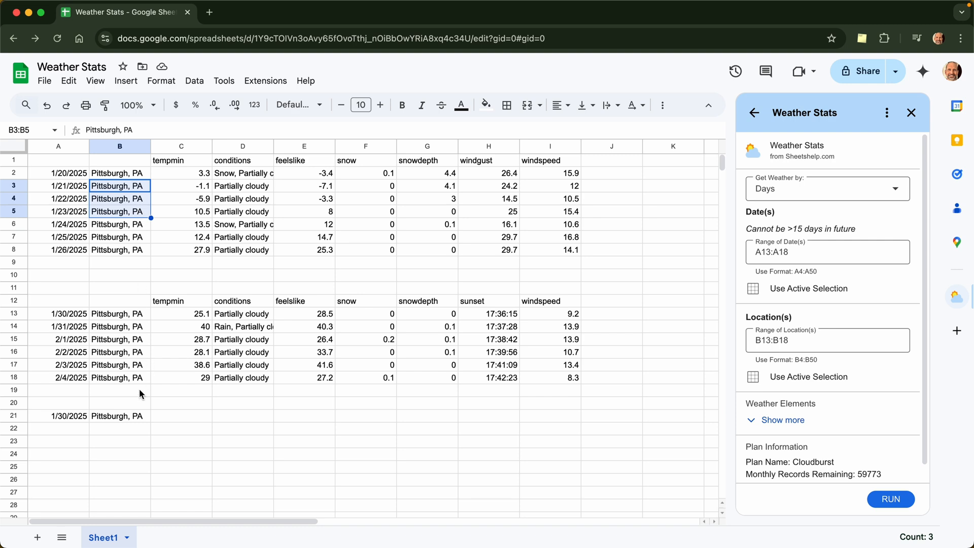
pyautogui.moveTo(122, 417)
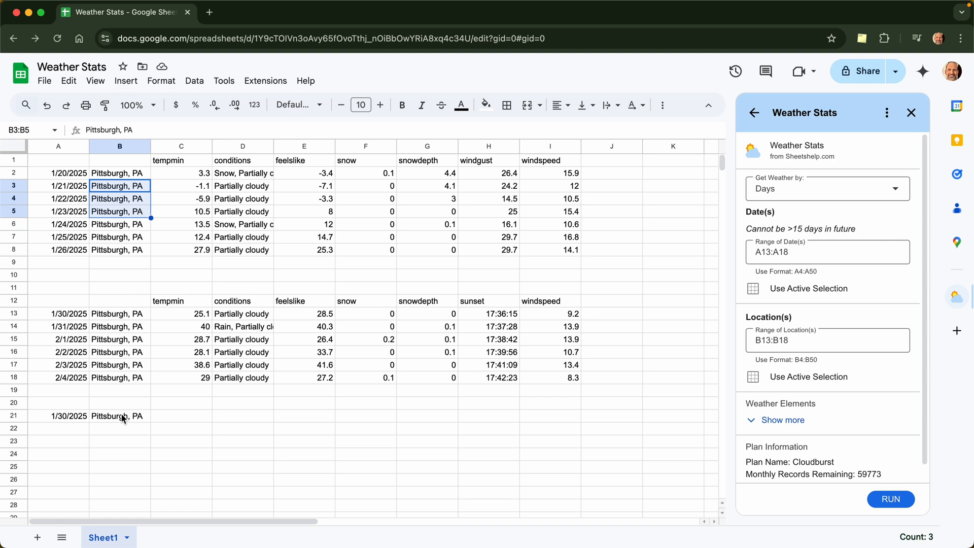
pyautogui.click(120, 415)
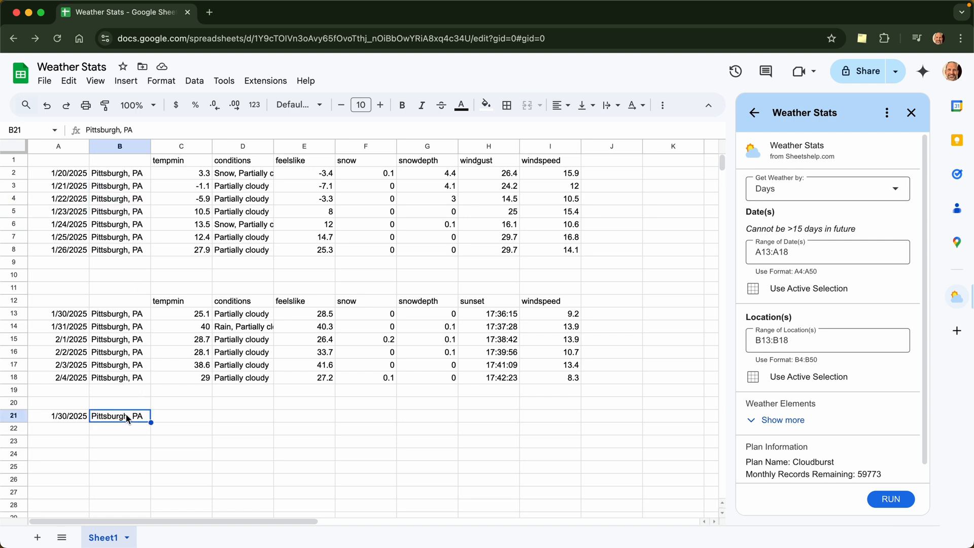
pyautogui.moveTo(169, 420)
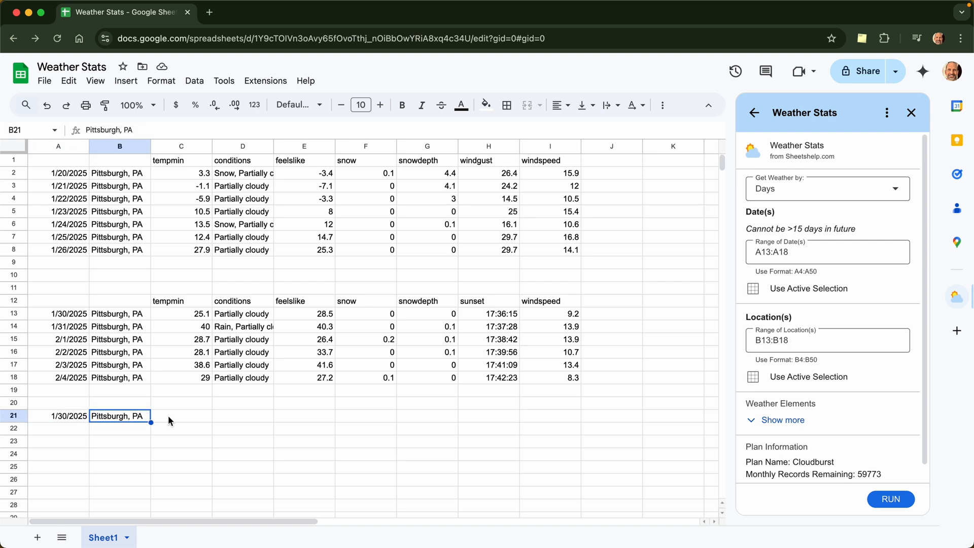
# Switch Weather Stats to hourly data with A21 as the date range.
pyautogui.click(826, 188)
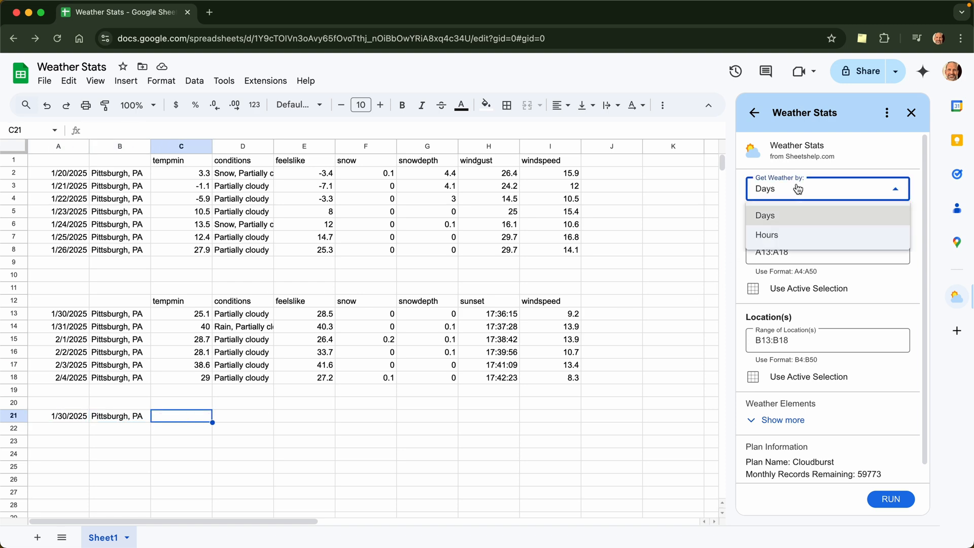
pyautogui.click(767, 234)
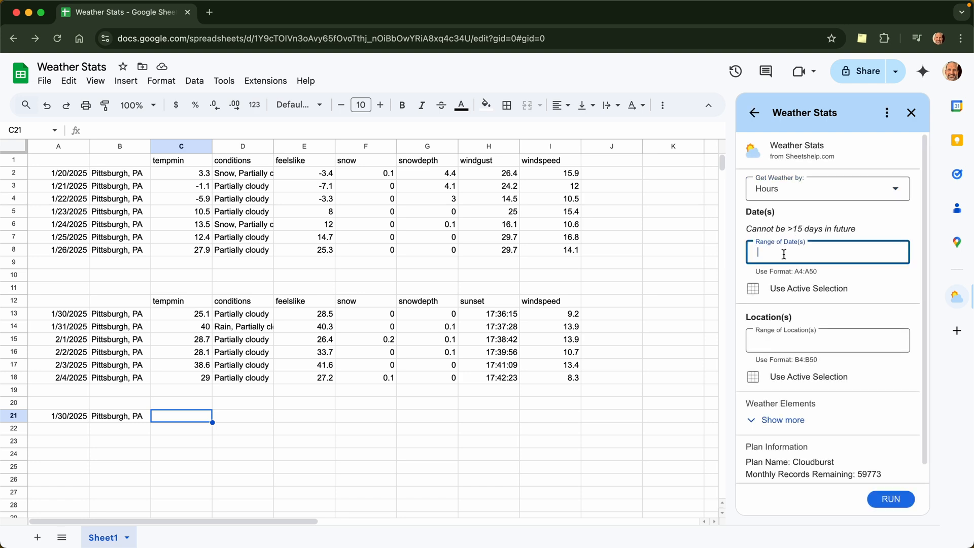
pyautogui.write('A21')
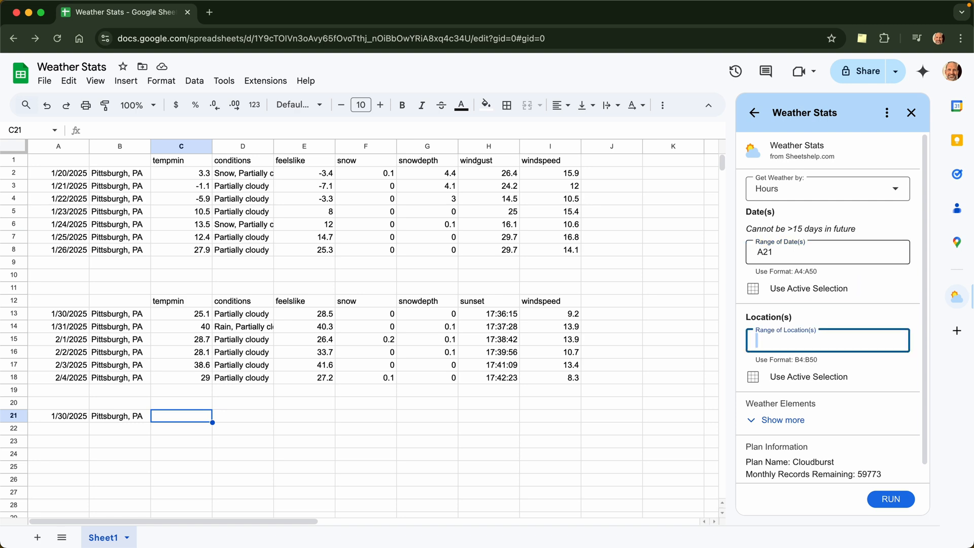
pyautogui.click(120, 416)
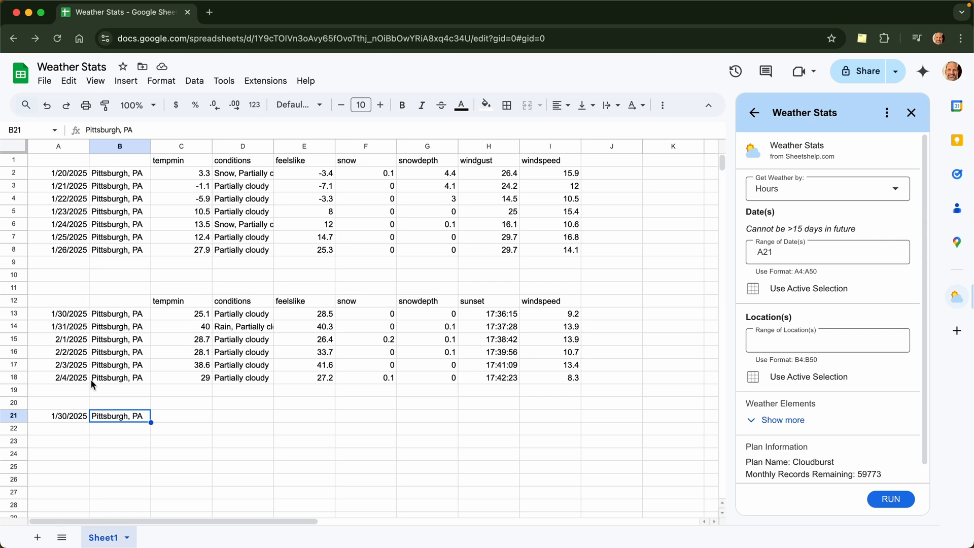
# Change B21's location from Arizona to Phoenix, AZ.
pyautogui.write('Ar')
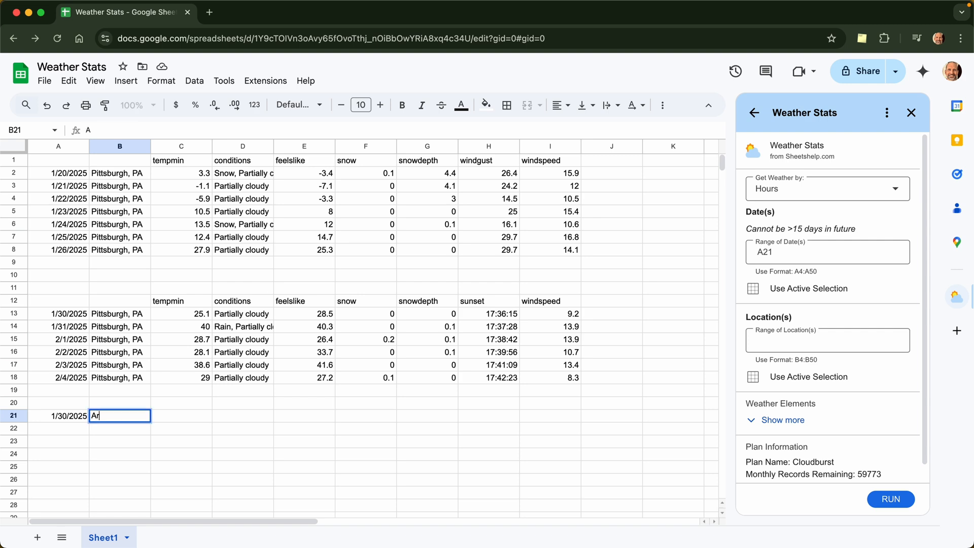
pyautogui.write('izona')
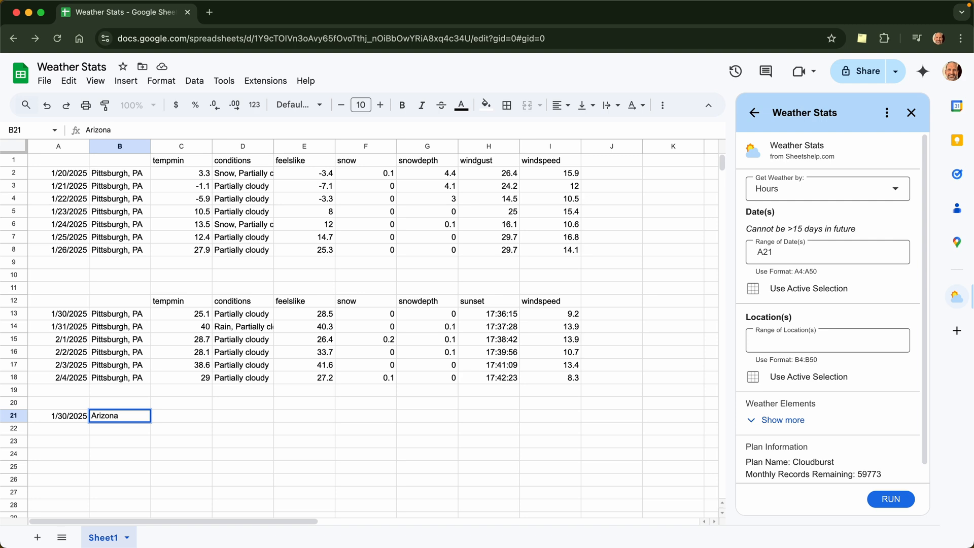
pyautogui.write('Phoenix, AZ')
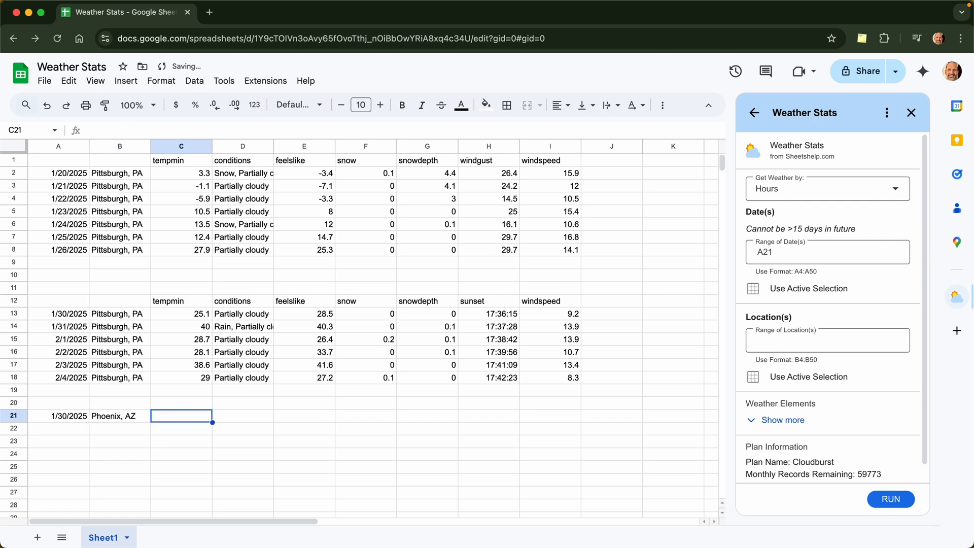
# Set the location range to B21 and select Solar Radiation as the weather element.
pyautogui.click(826, 339)
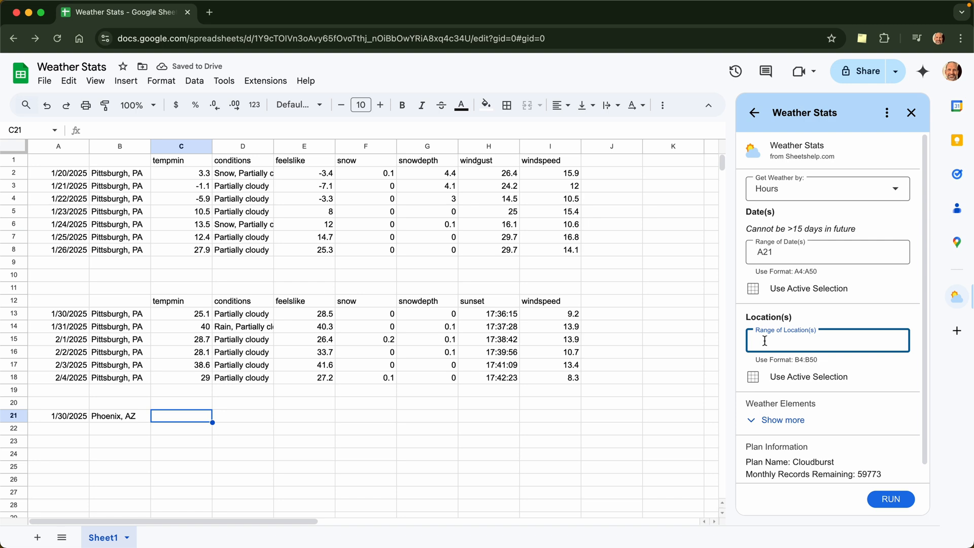
pyautogui.write('B')
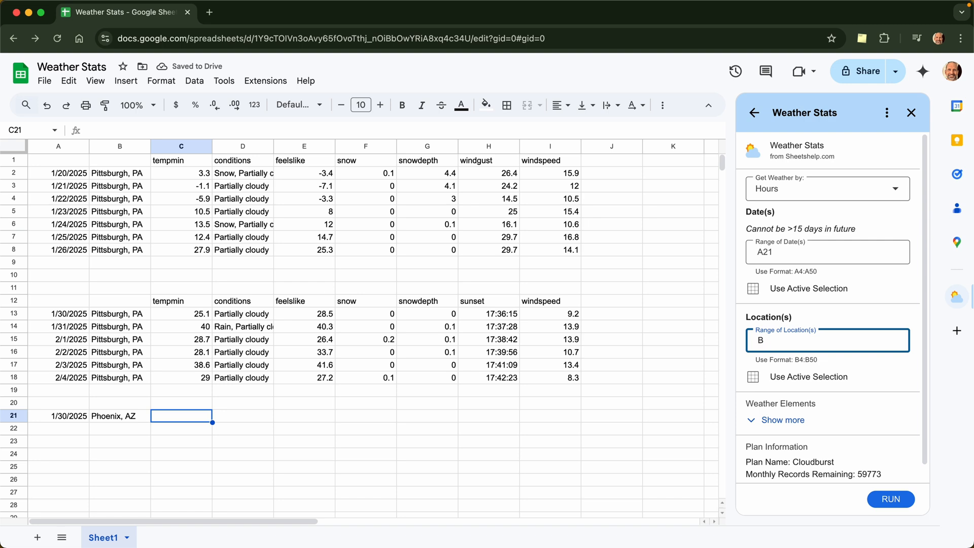
pyautogui.click(783, 420)
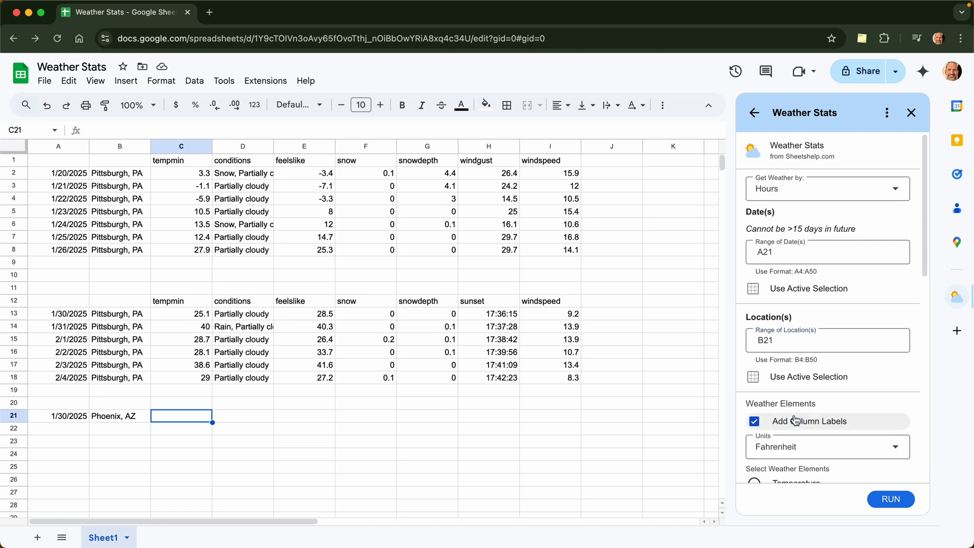
pyautogui.scroll(-3)
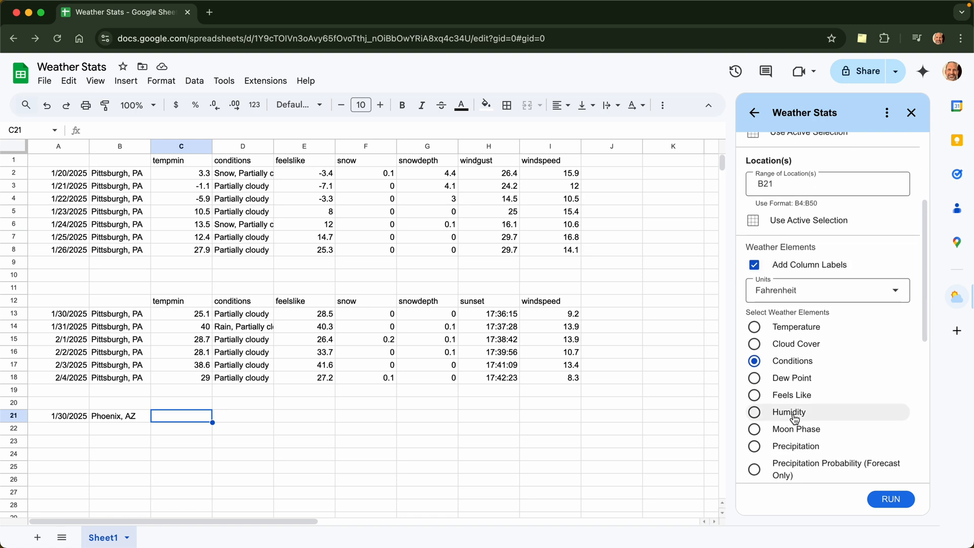
pyautogui.scroll(-3)
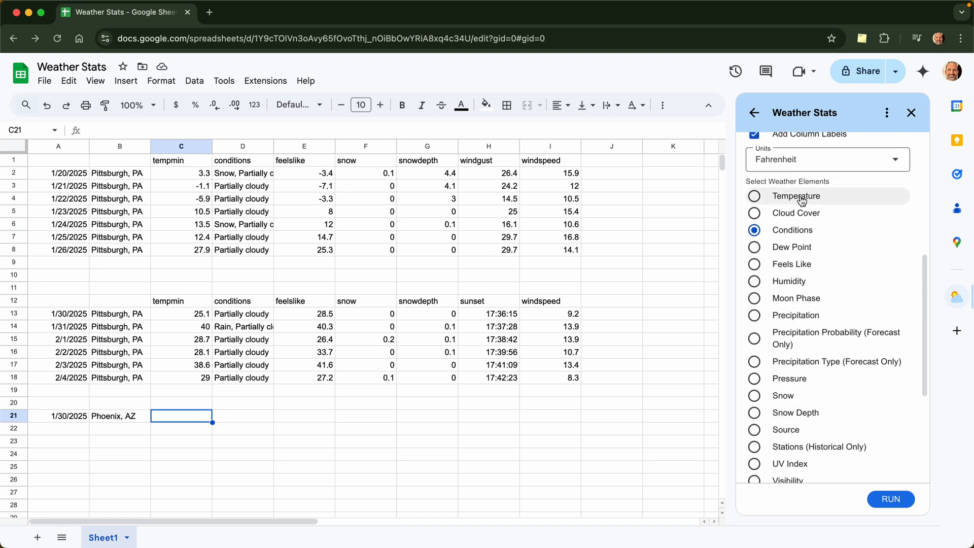
pyautogui.moveTo(312, 390)
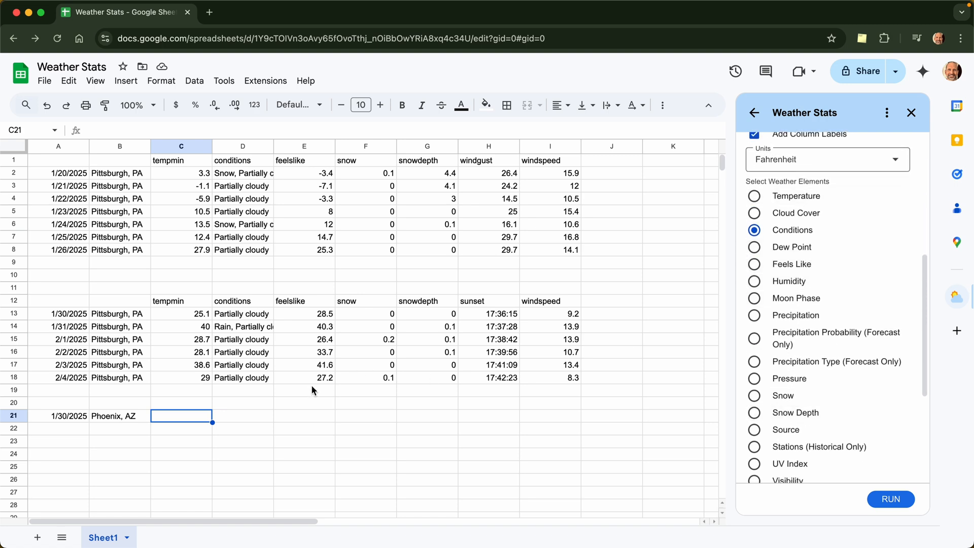
pyautogui.moveTo(441, 411)
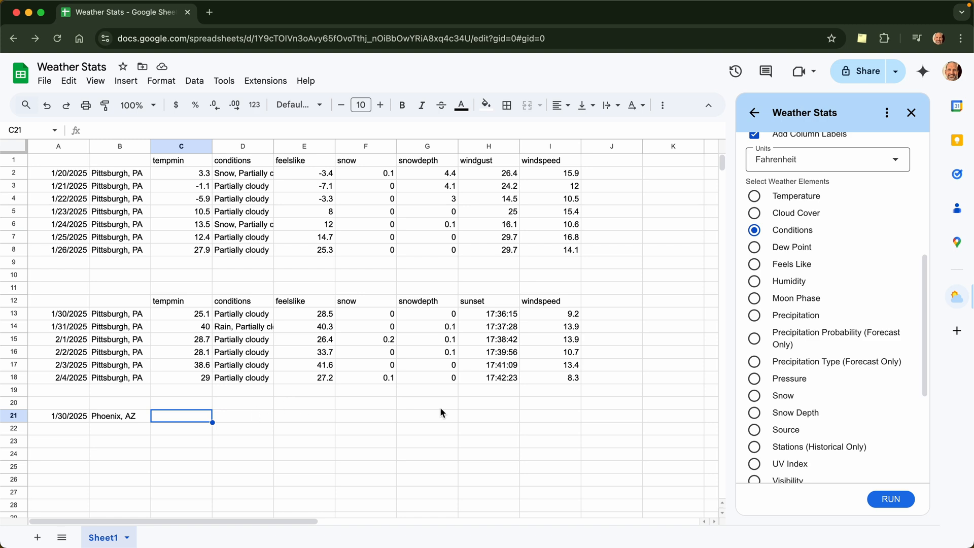
pyautogui.moveTo(819, 396)
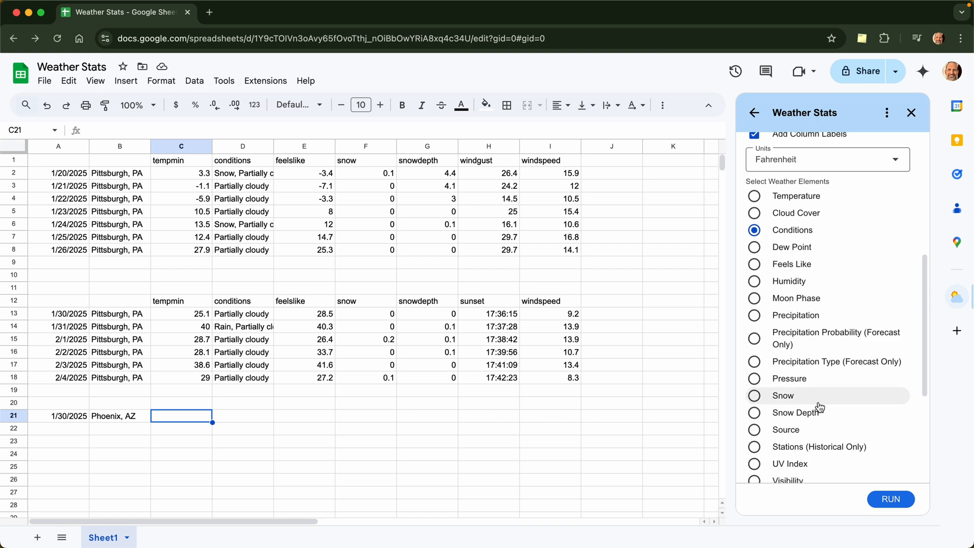
pyautogui.scroll(-3)
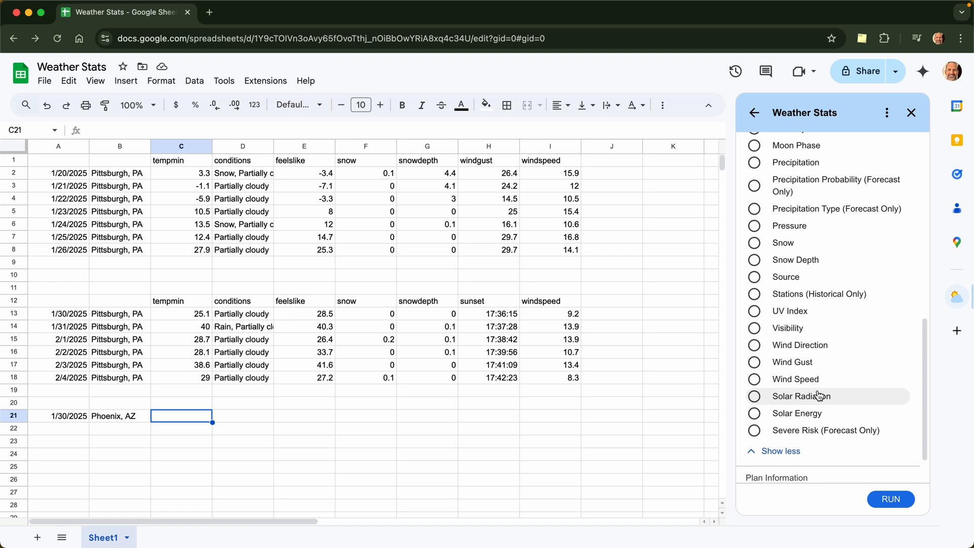
pyautogui.click(753, 396)
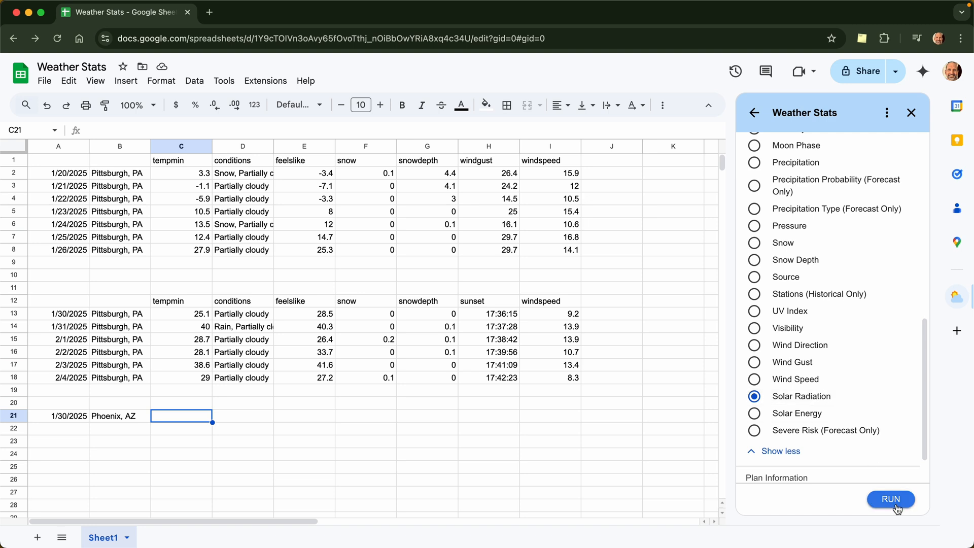
# Run the hourly fetch and check the 1:00 PM solar radiation value in P21.
pyautogui.click(890, 499)
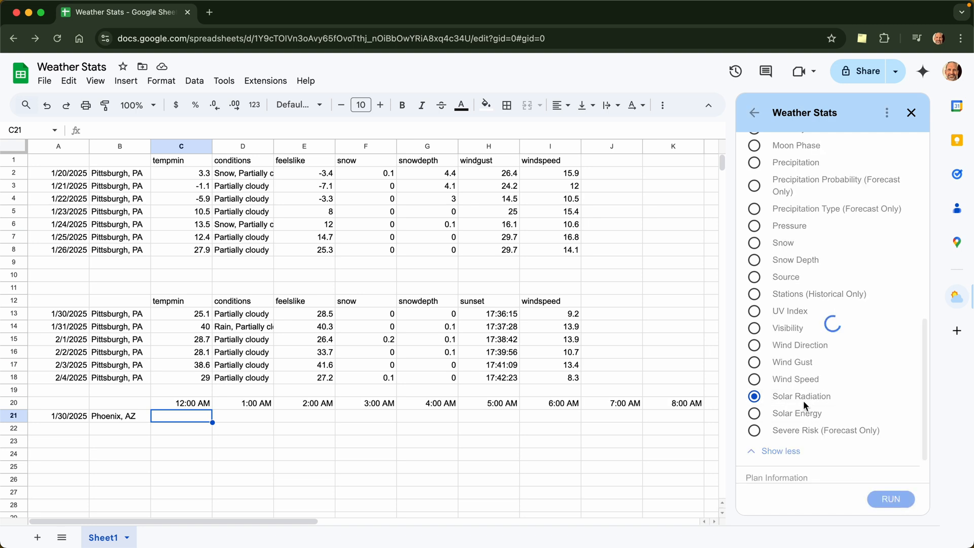
pyautogui.click(889, 499)
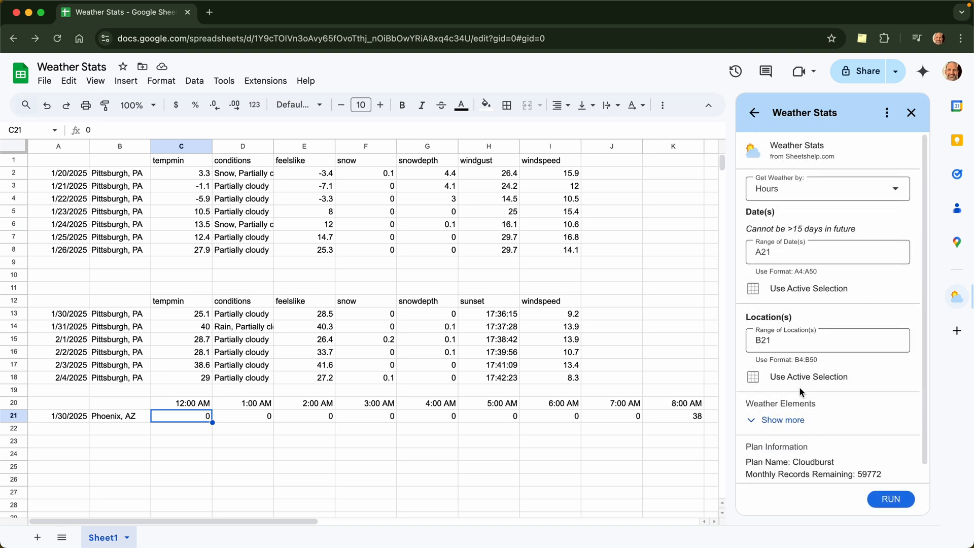
pyautogui.moveTo(234, 408)
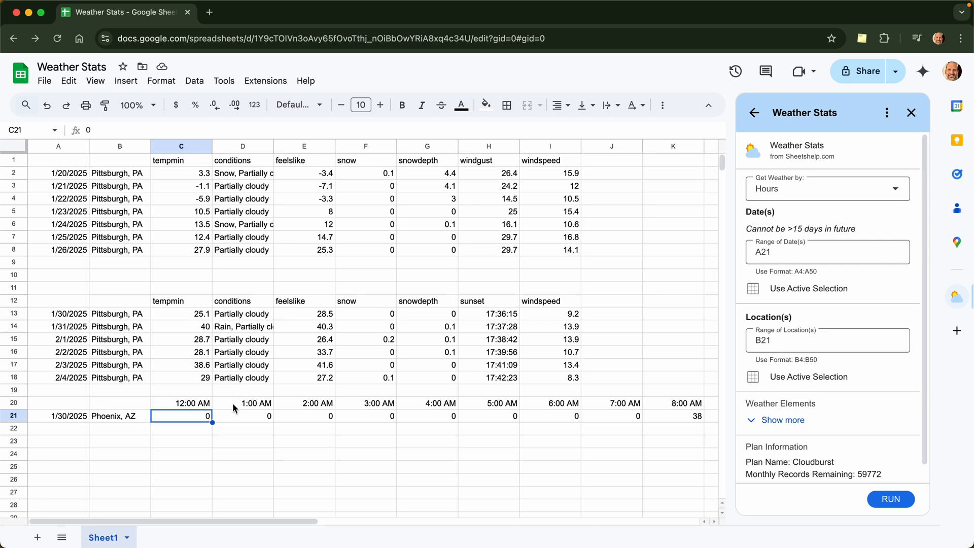
pyautogui.scroll(-3)
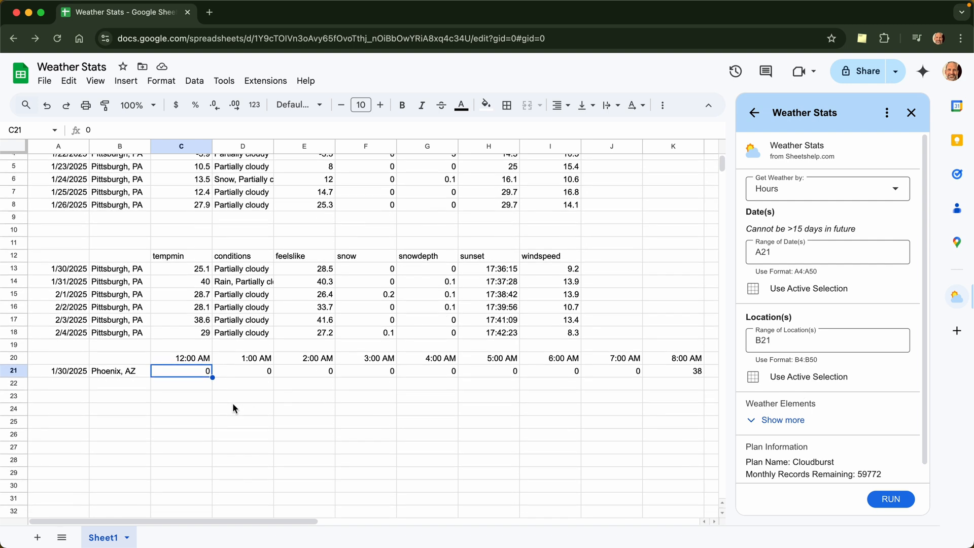
pyautogui.hscroll(3)
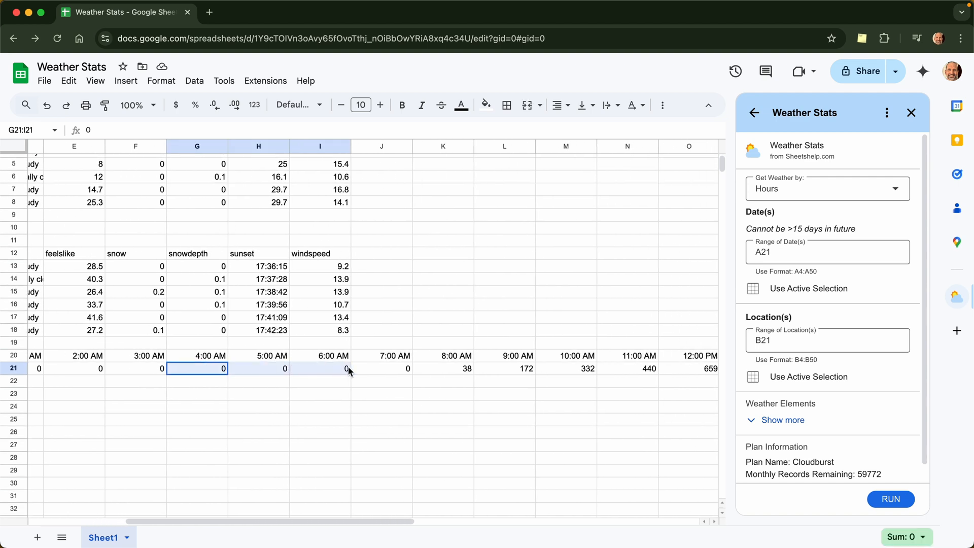
pyautogui.hscroll(3)
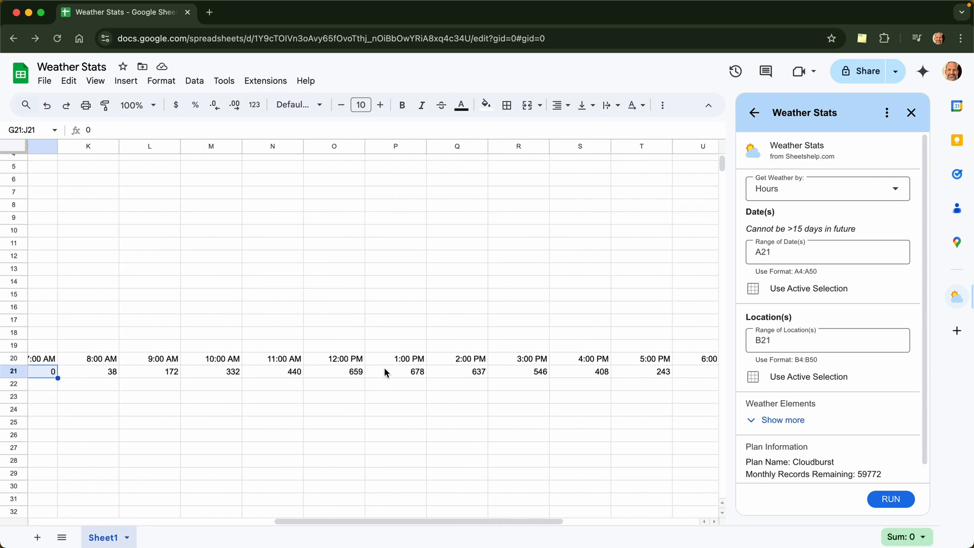
pyautogui.moveTo(475, 379)
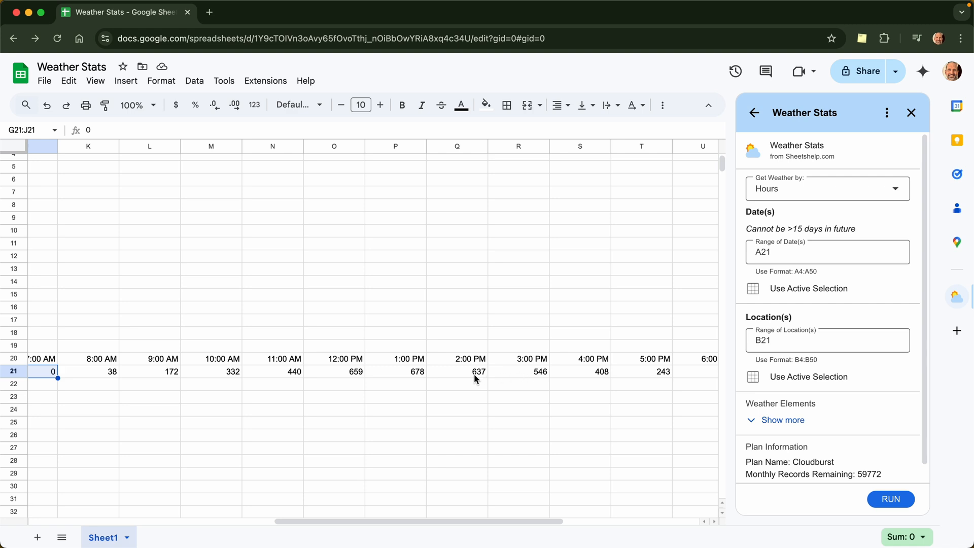
pyautogui.click(395, 371)
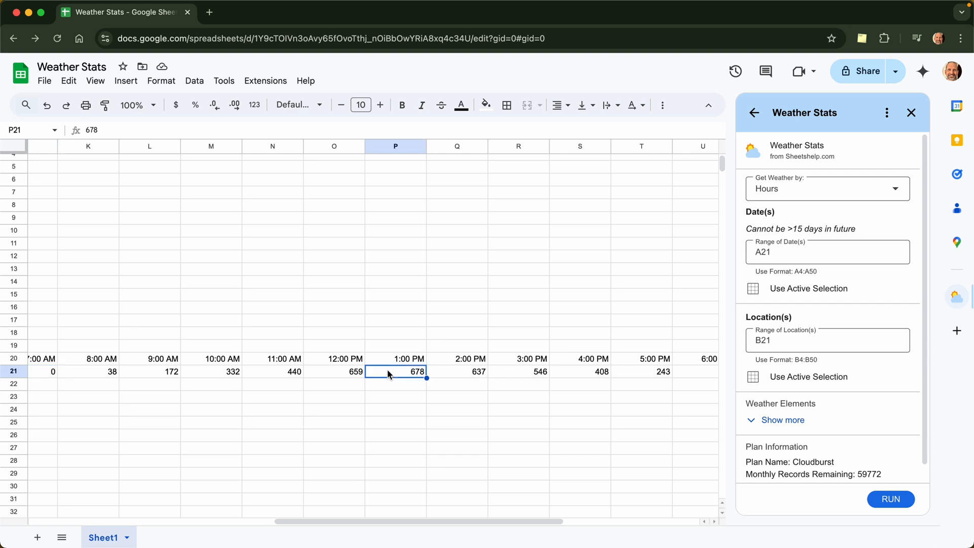
pyautogui.moveTo(781, 420)
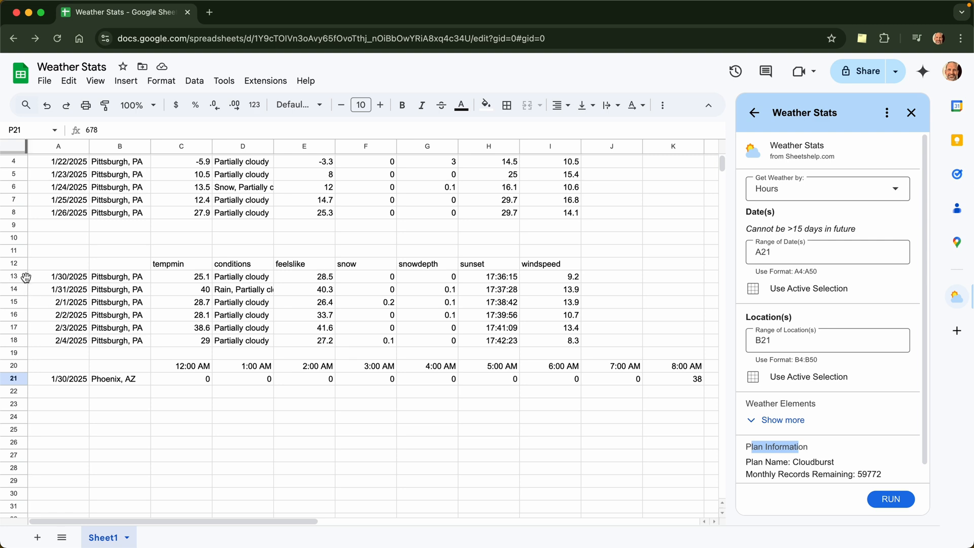
pyautogui.click(13, 288)
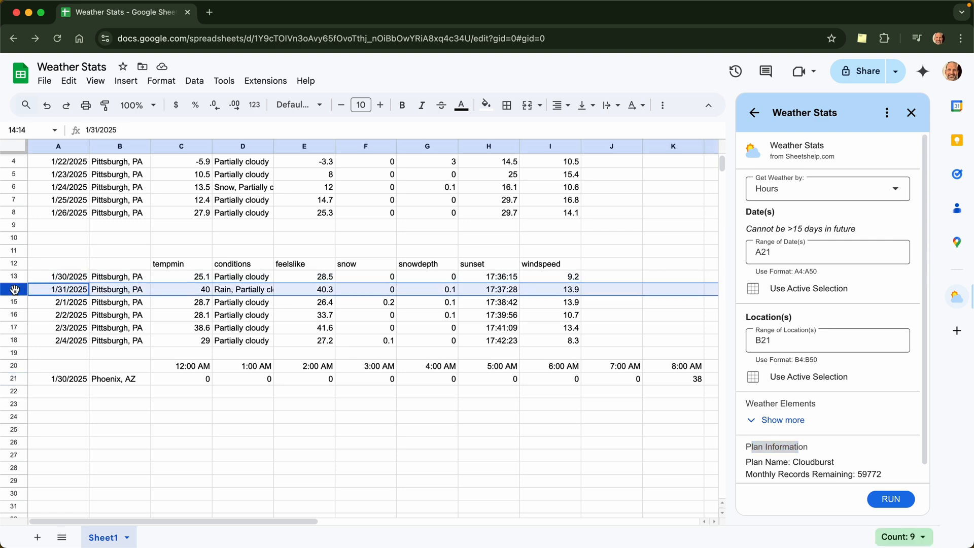
pyautogui.click(59, 314)
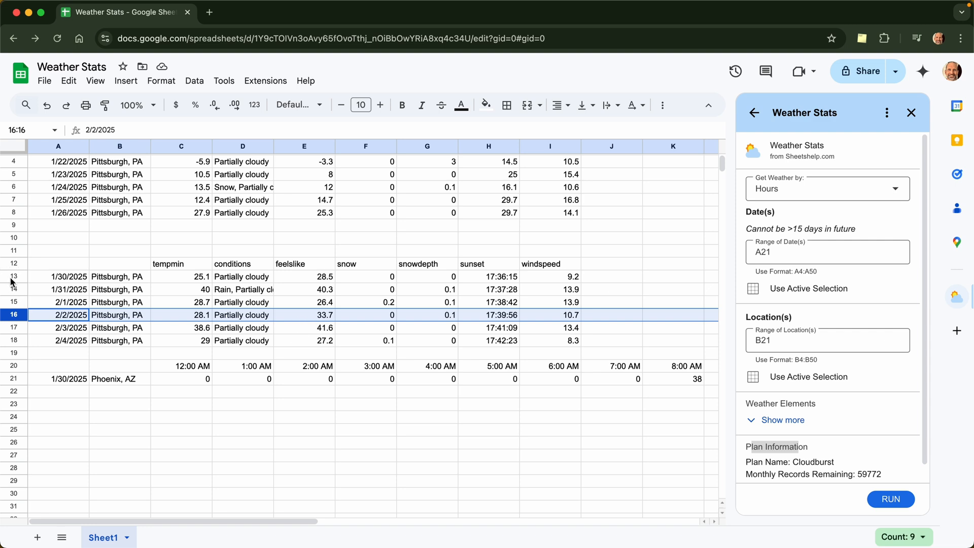
pyautogui.click(59, 302)
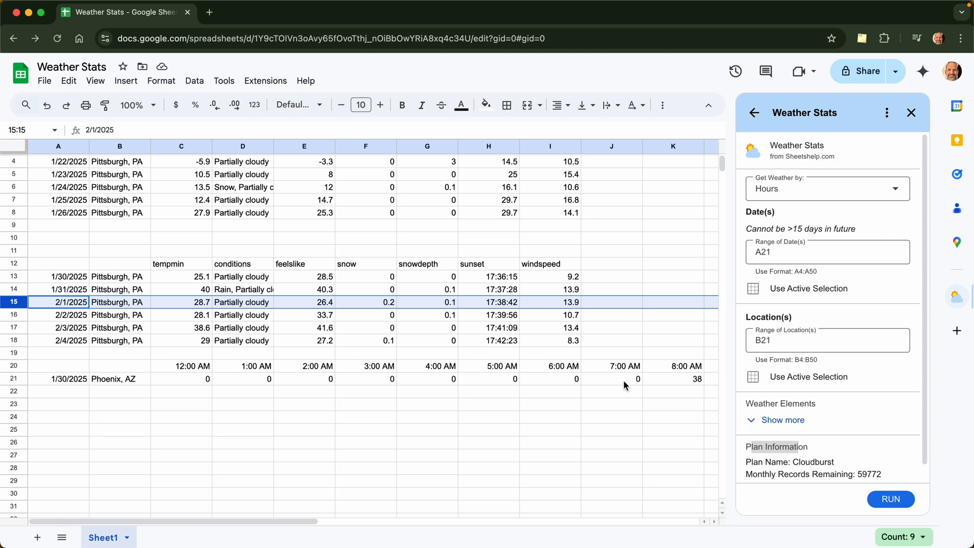
pyautogui.moveTo(857, 471)
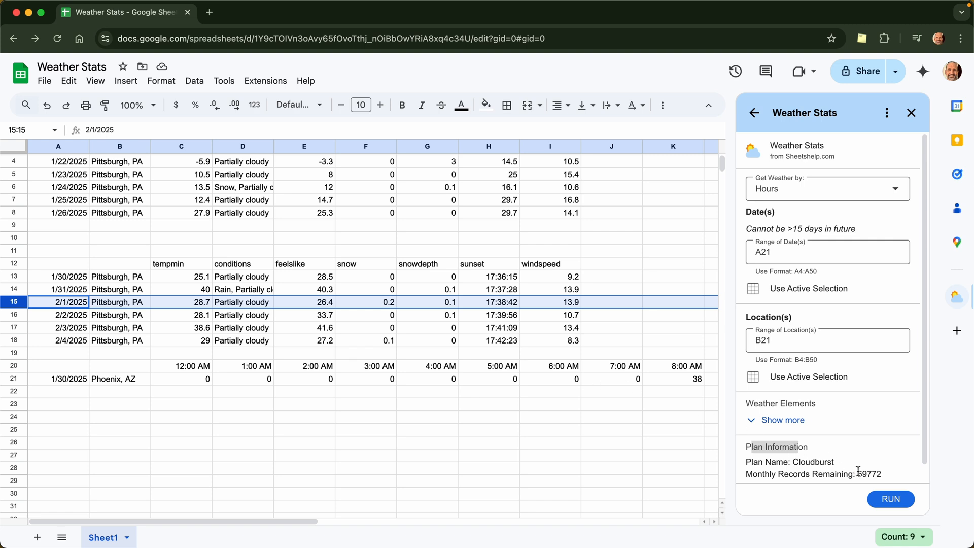